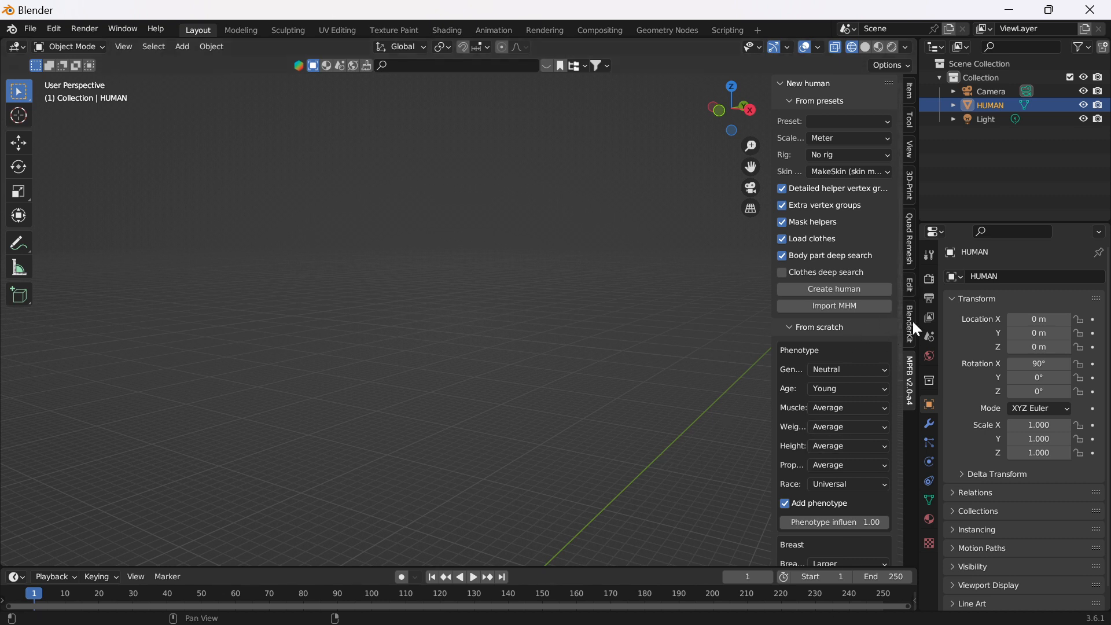
pyautogui.moveTo(900, 415)
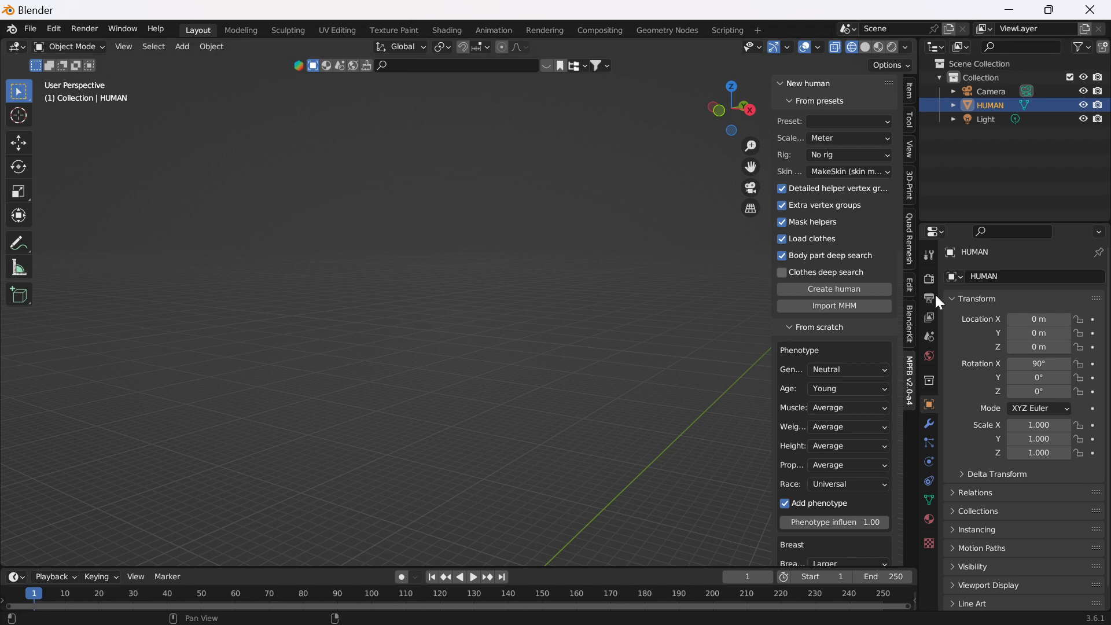
pyautogui.moveTo(662, 183)
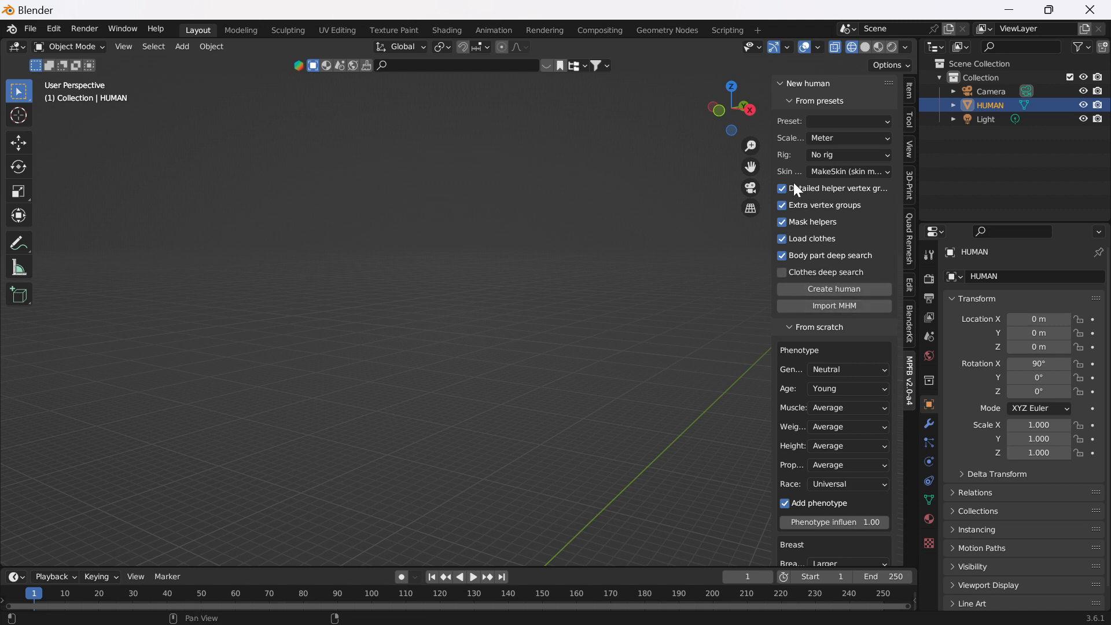
pyautogui.moveTo(794, 157)
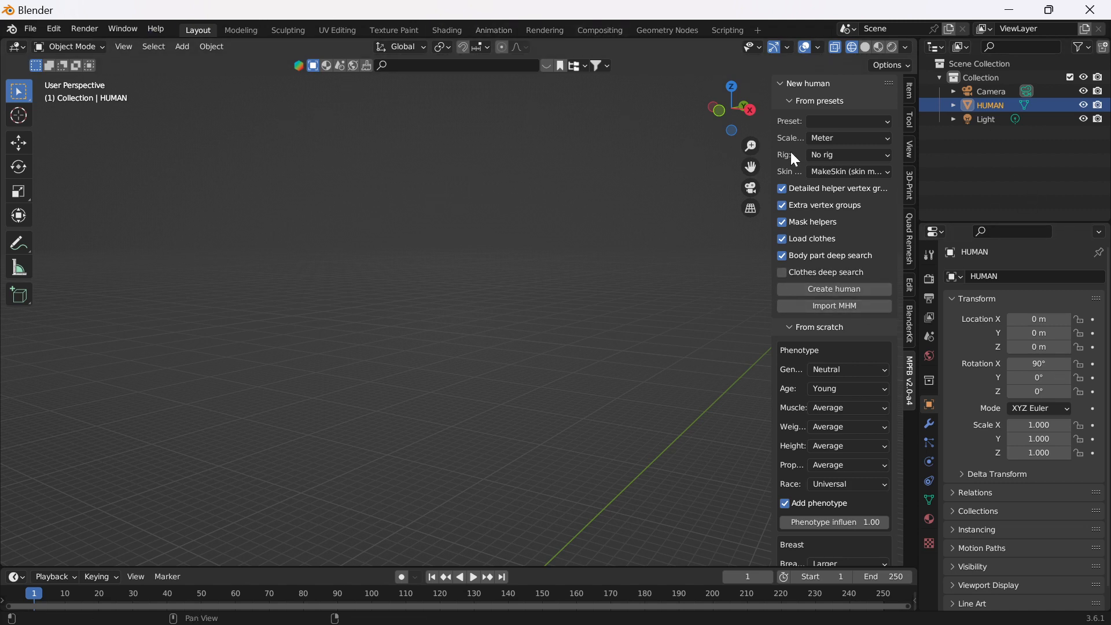
pyautogui.moveTo(859, 341)
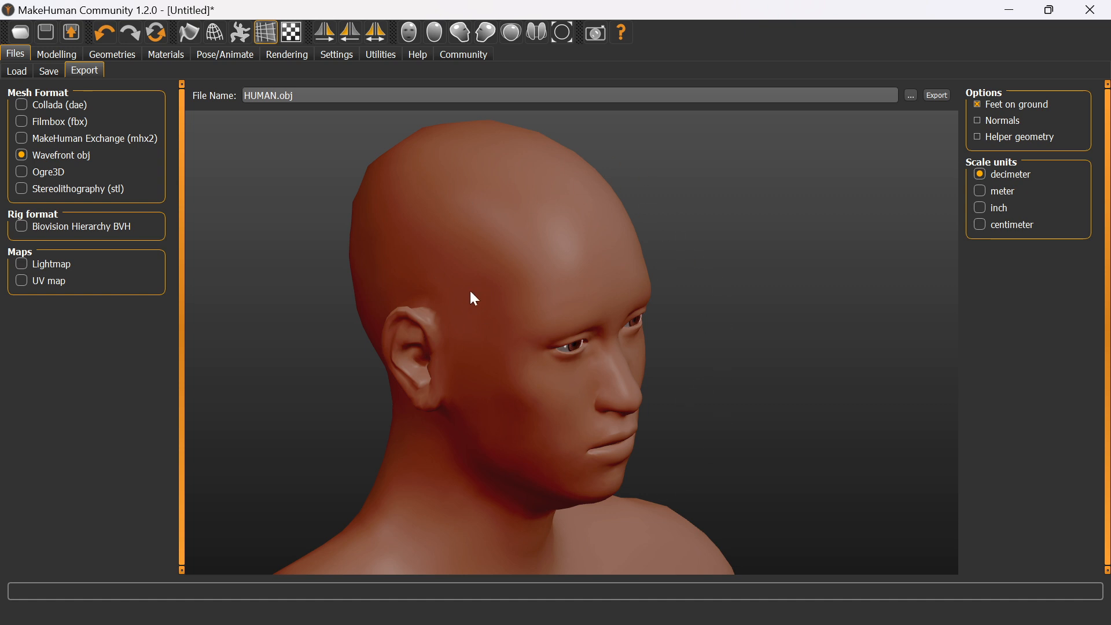
pyautogui.moveTo(536, 277)
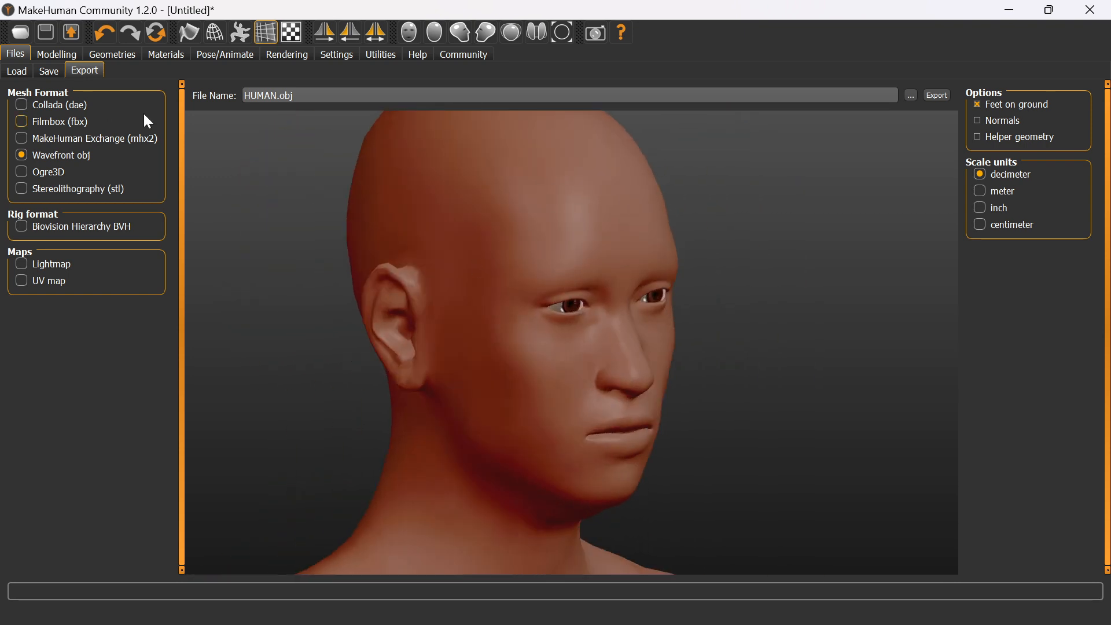
# Step: Confirm the Clothes, Eyes and Hair geometries leave the head bald and unclothed, then show the Nose size modifiers
pyautogui.click(112, 54)
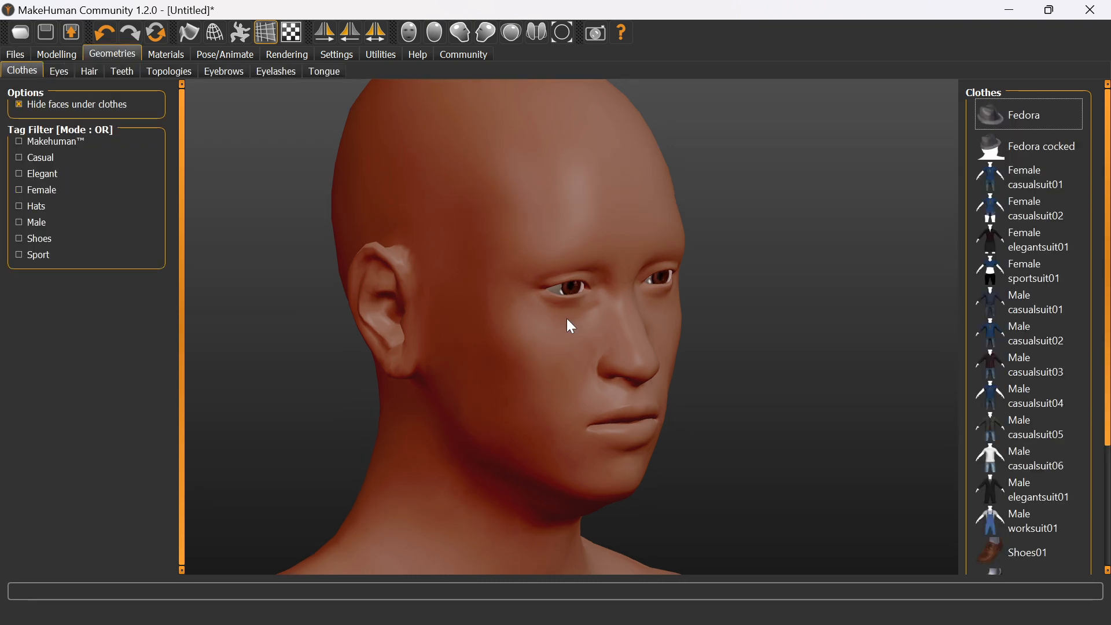
pyautogui.moveTo(59, 70)
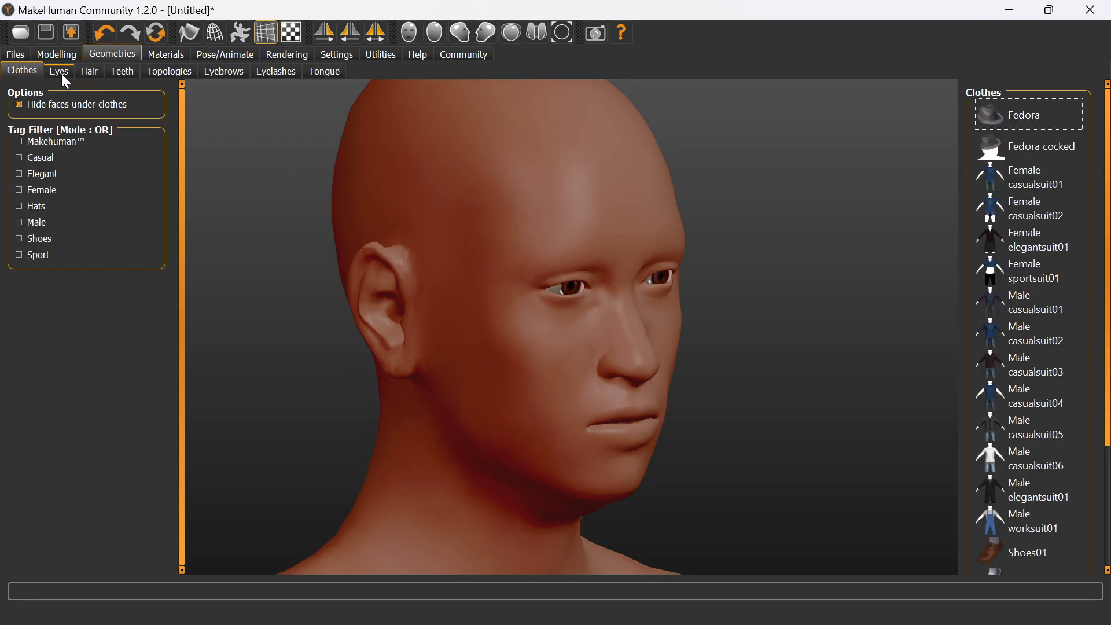
pyautogui.click(59, 71)
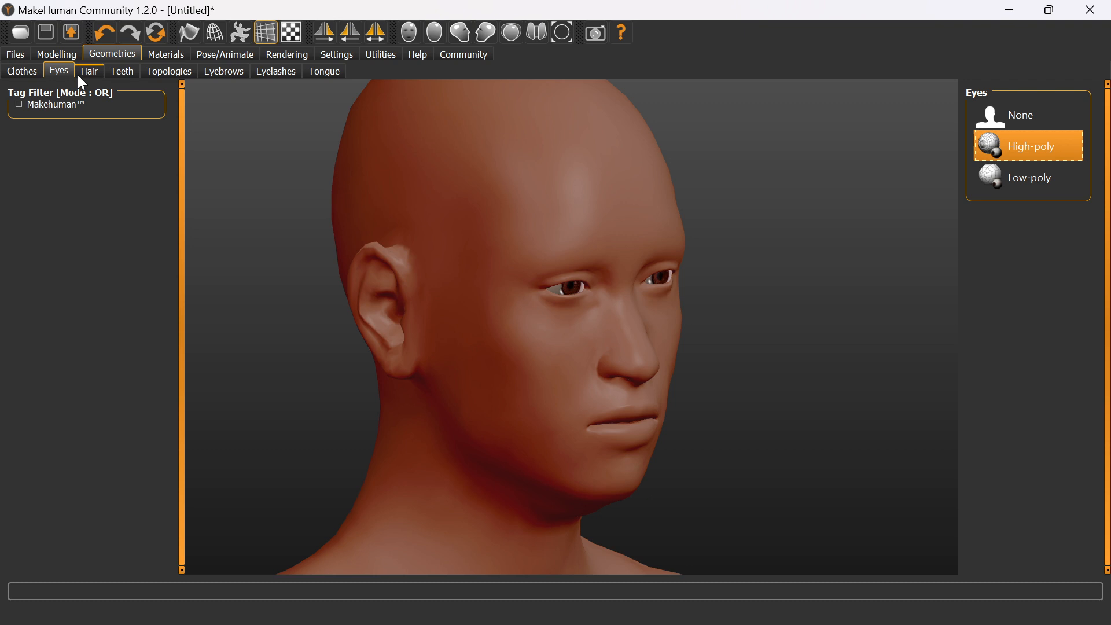
pyautogui.click(89, 71)
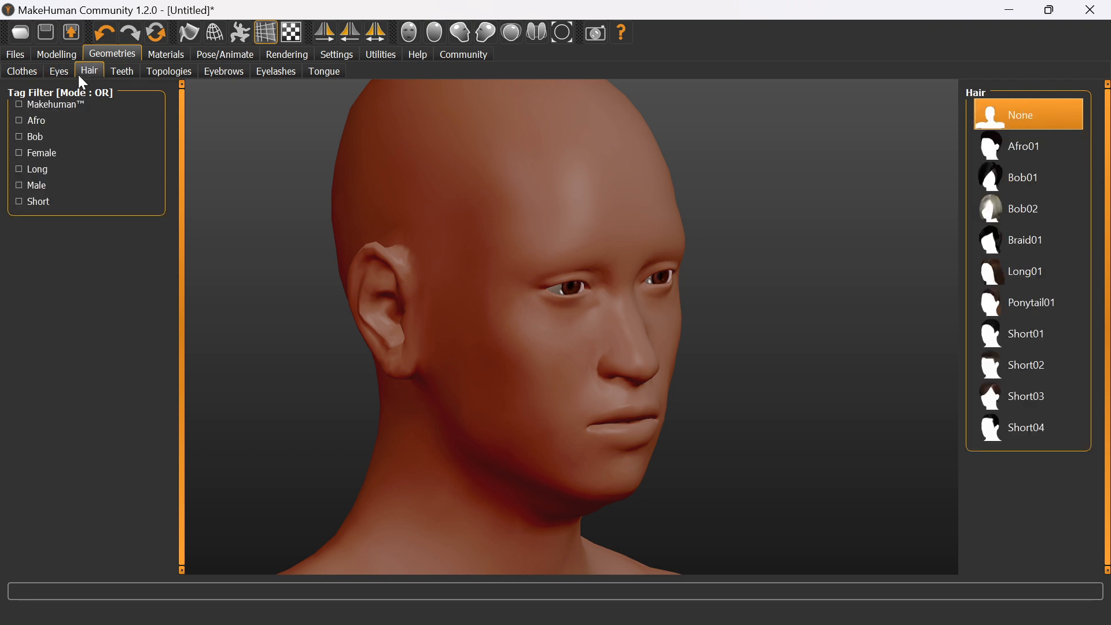
pyautogui.click(21, 70)
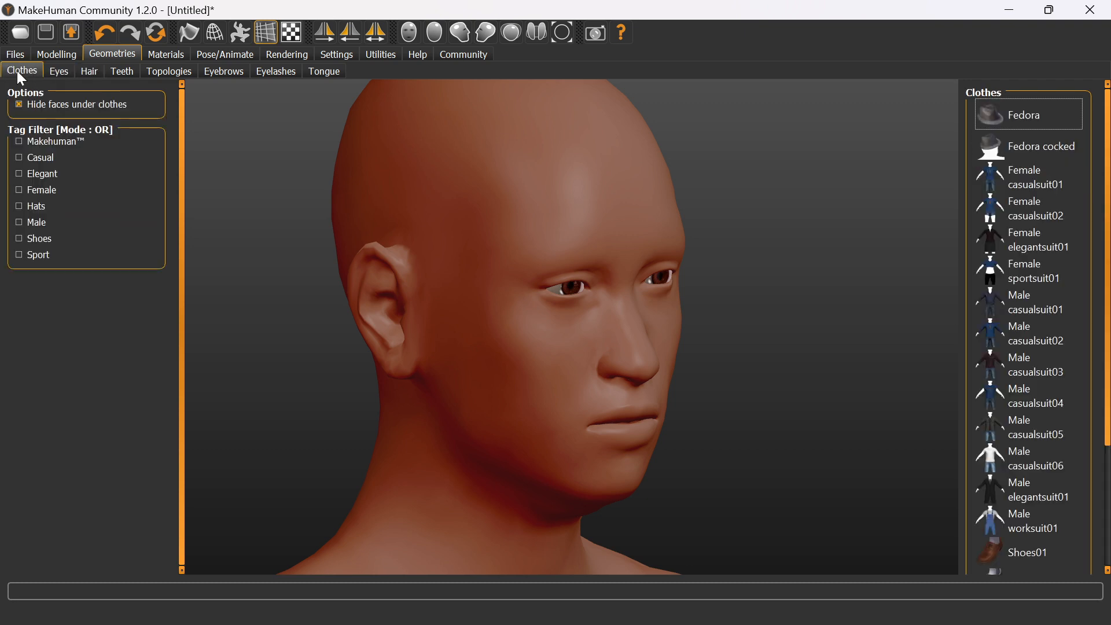
pyautogui.click(89, 70)
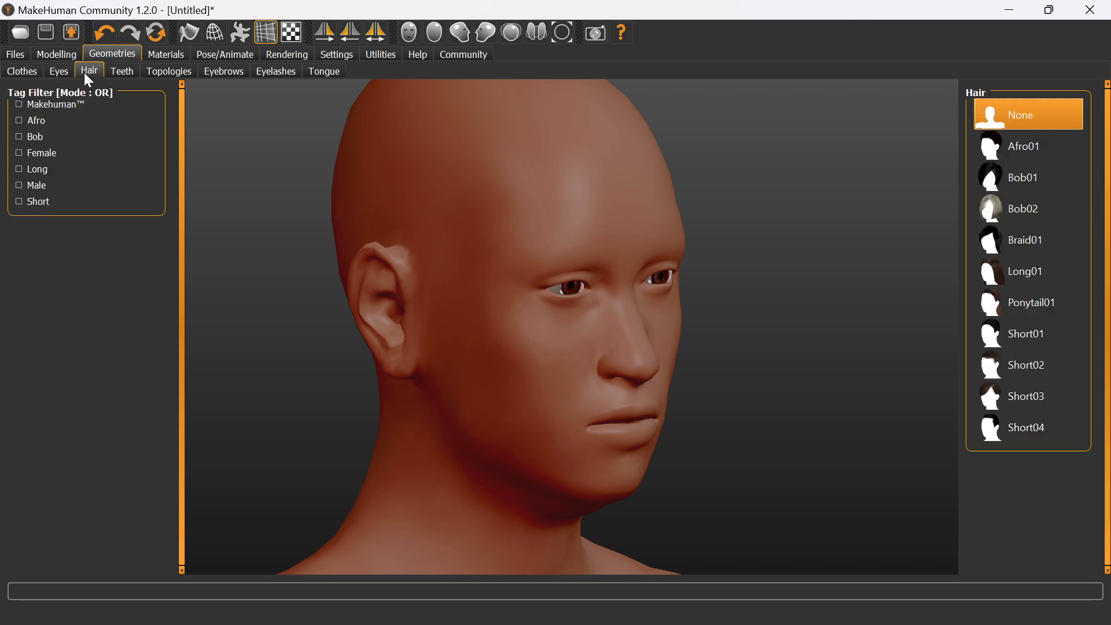
pyautogui.click(56, 53)
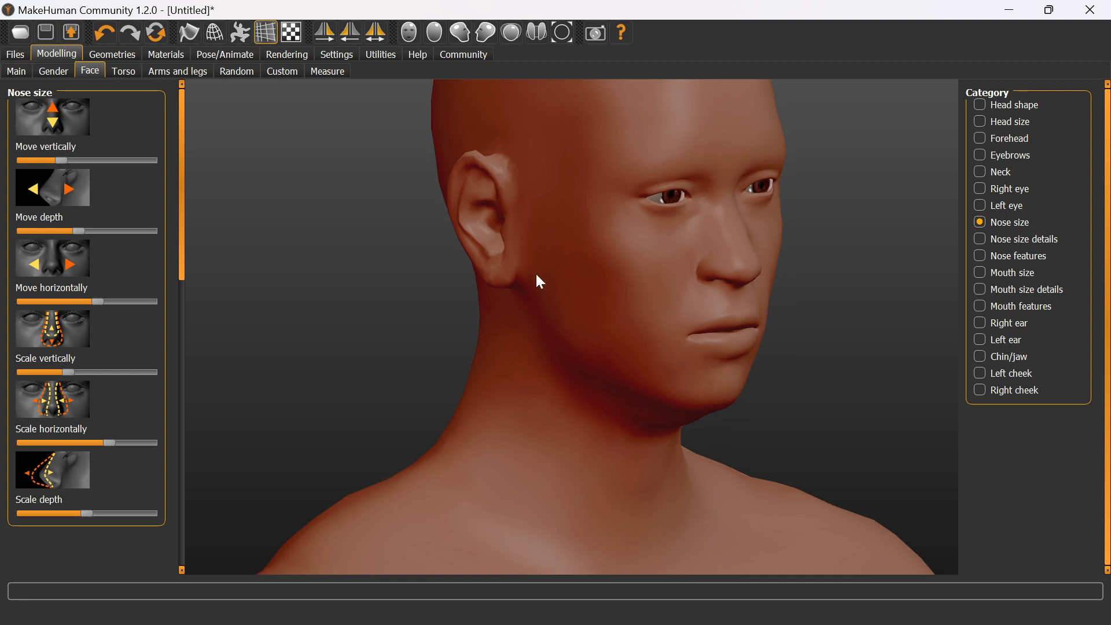
pyautogui.moveTo(956, 82)
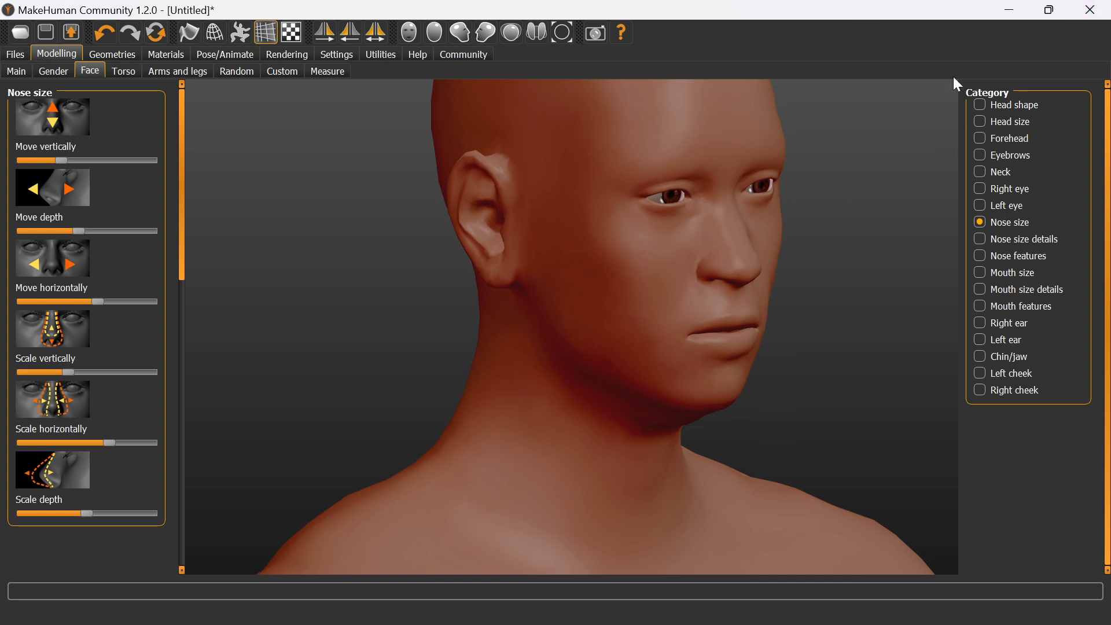
# Step: Export the model as HUMAN.obj into the MPFB2 folder, overwriting the existing file
pyautogui.click(14, 55)
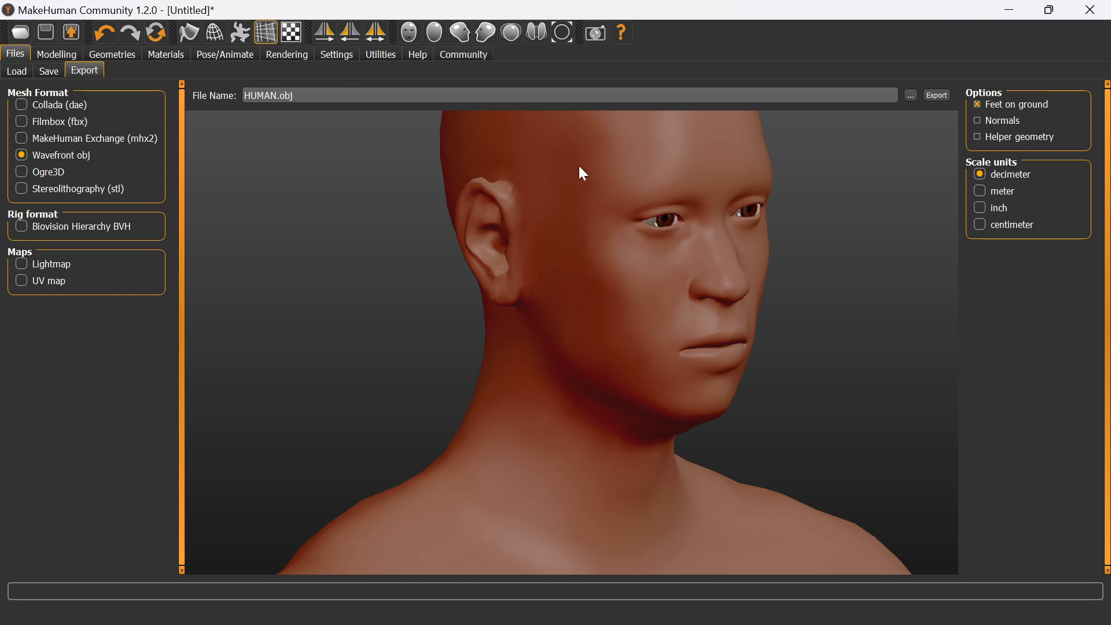
pyautogui.moveTo(850, 120)
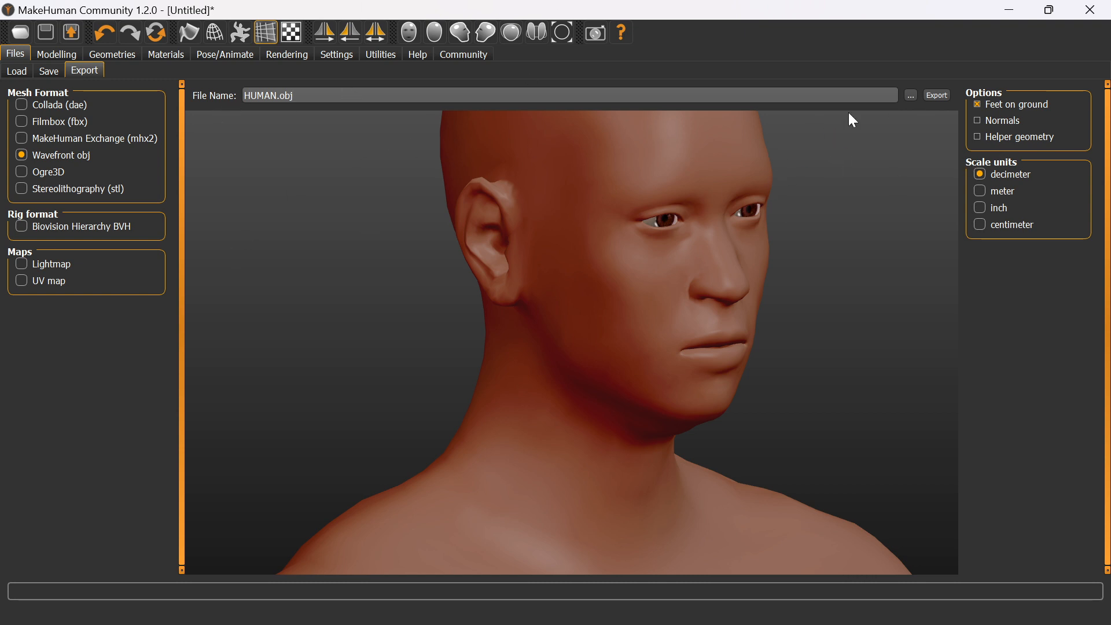
pyautogui.click(910, 95)
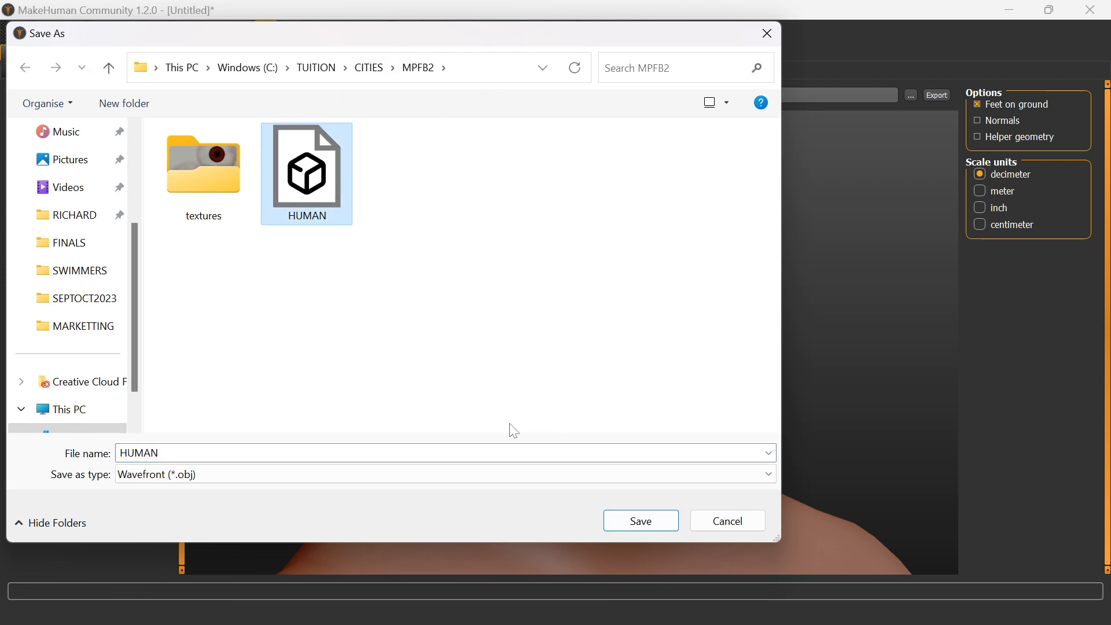
pyautogui.click(638, 519)
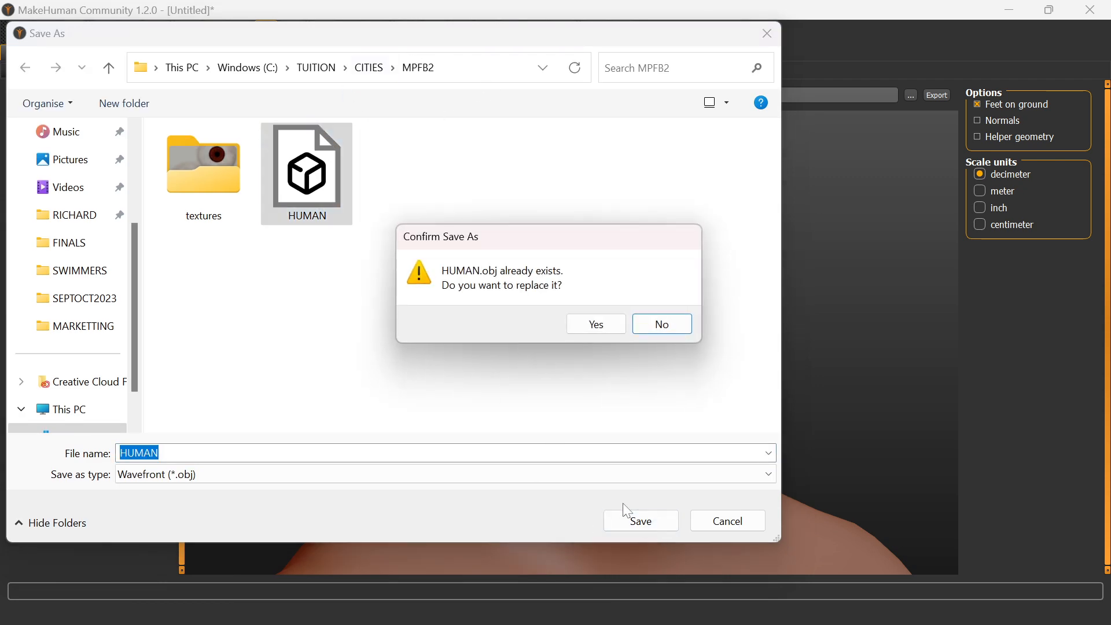
pyautogui.click(595, 324)
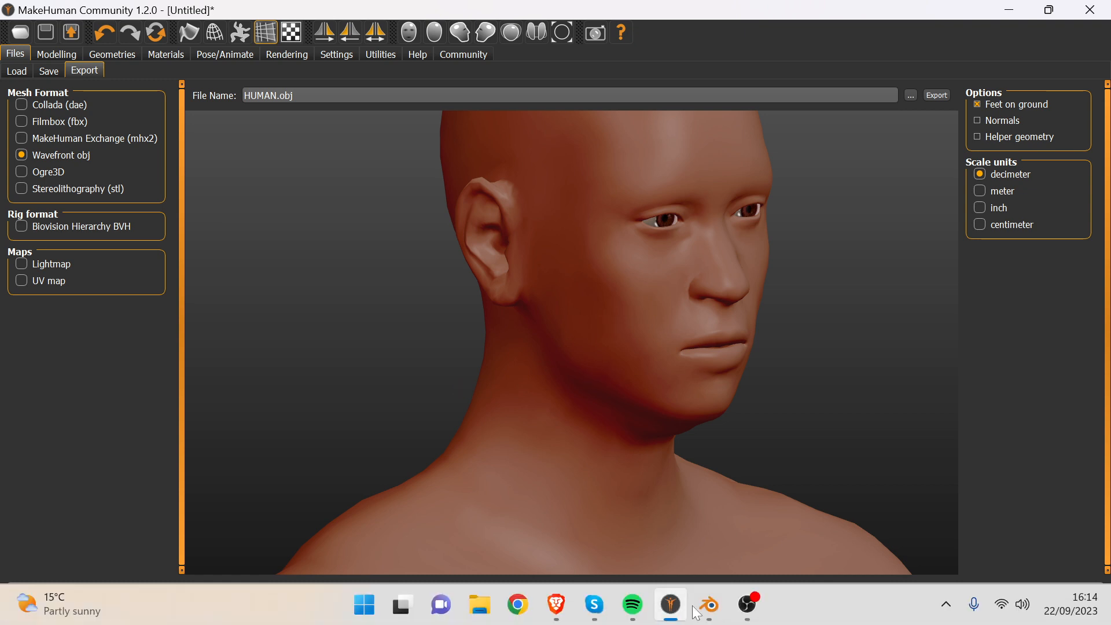
# Step: Import HUMAN.obj from MPFB2 into the Blender scene as a Wavefront OBJ
pyautogui.click(706, 604)
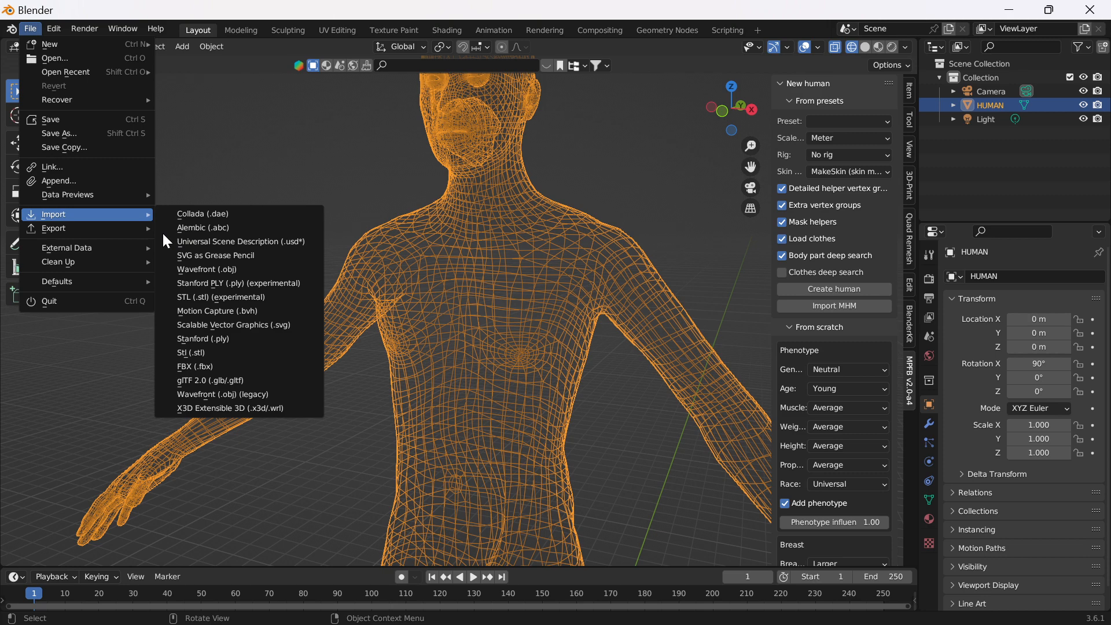
pyautogui.click(207, 270)
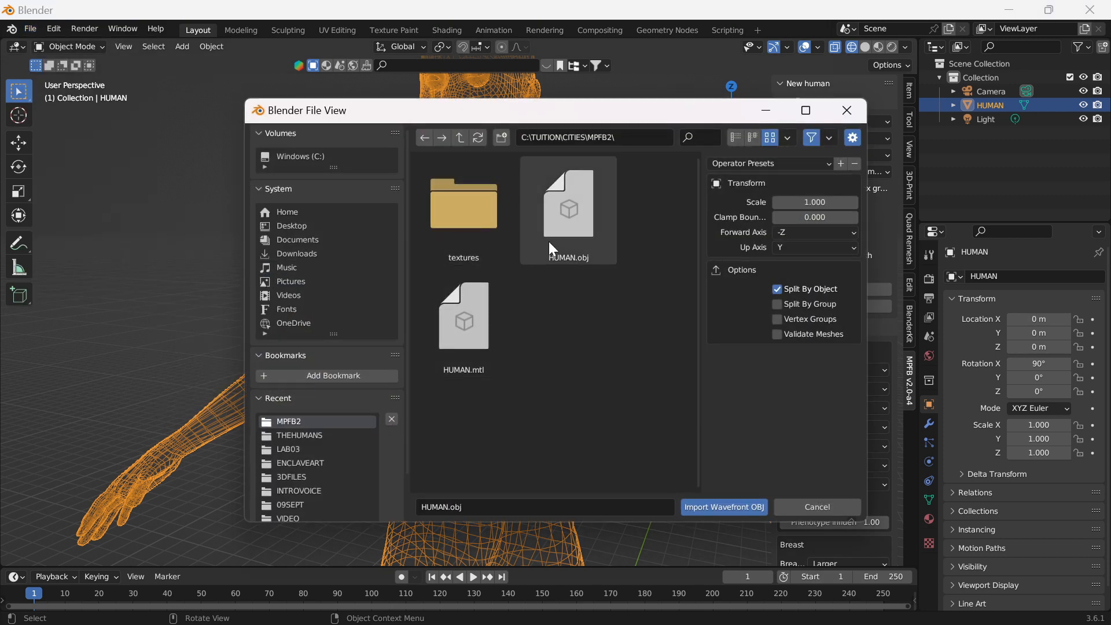
pyautogui.click(567, 206)
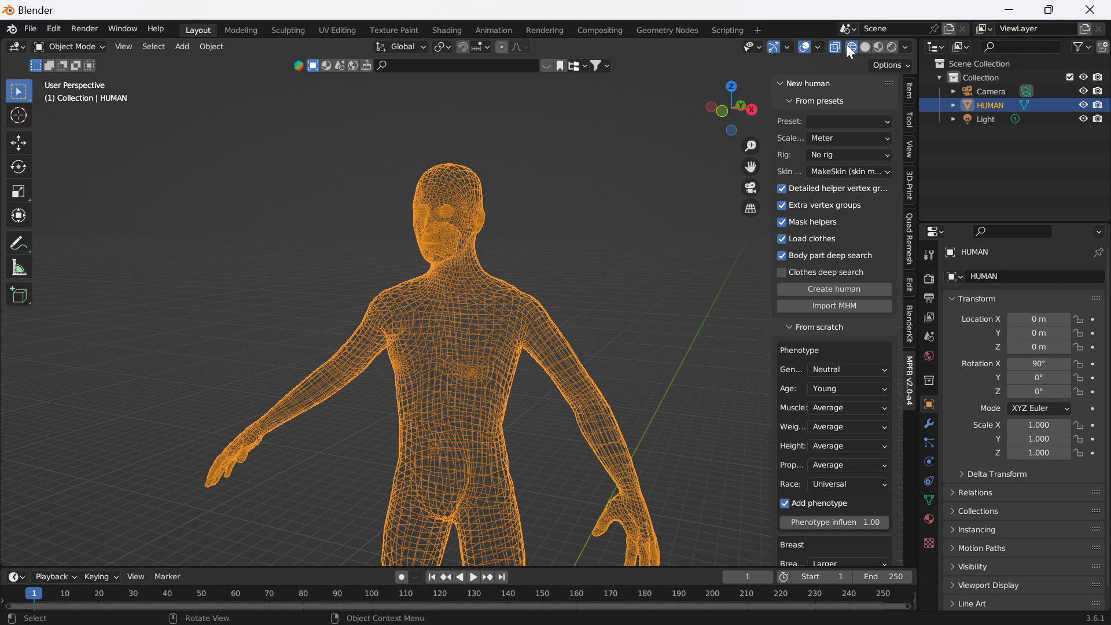
# Step: Show the HUMAN figure with solid shading and enter Edit Mode on its mesh
pyautogui.click(880, 46)
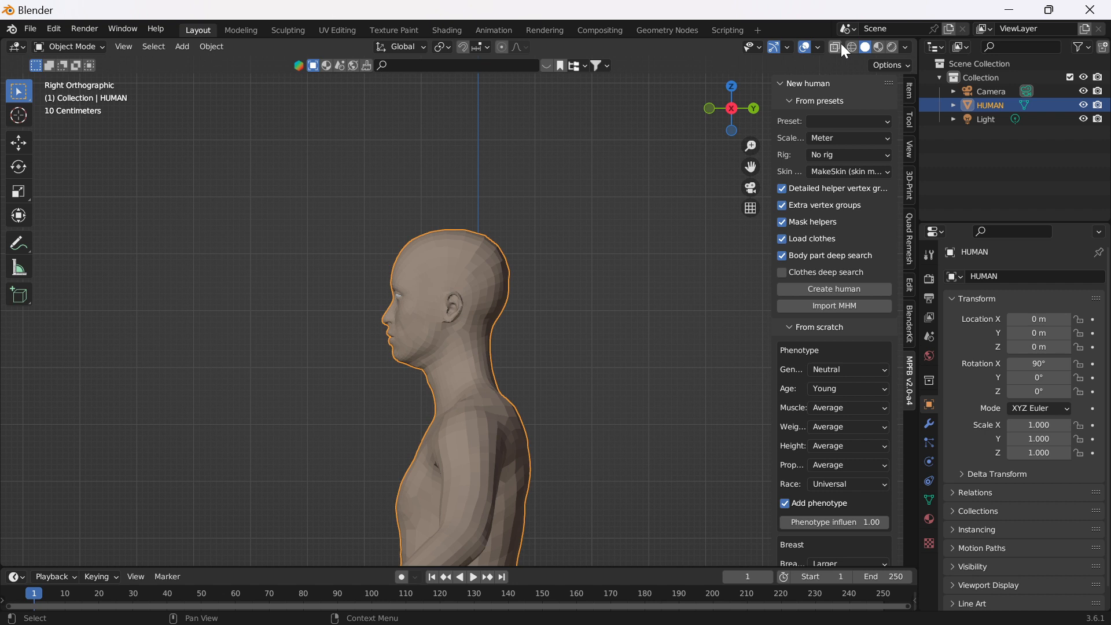
pyautogui.click(835, 46)
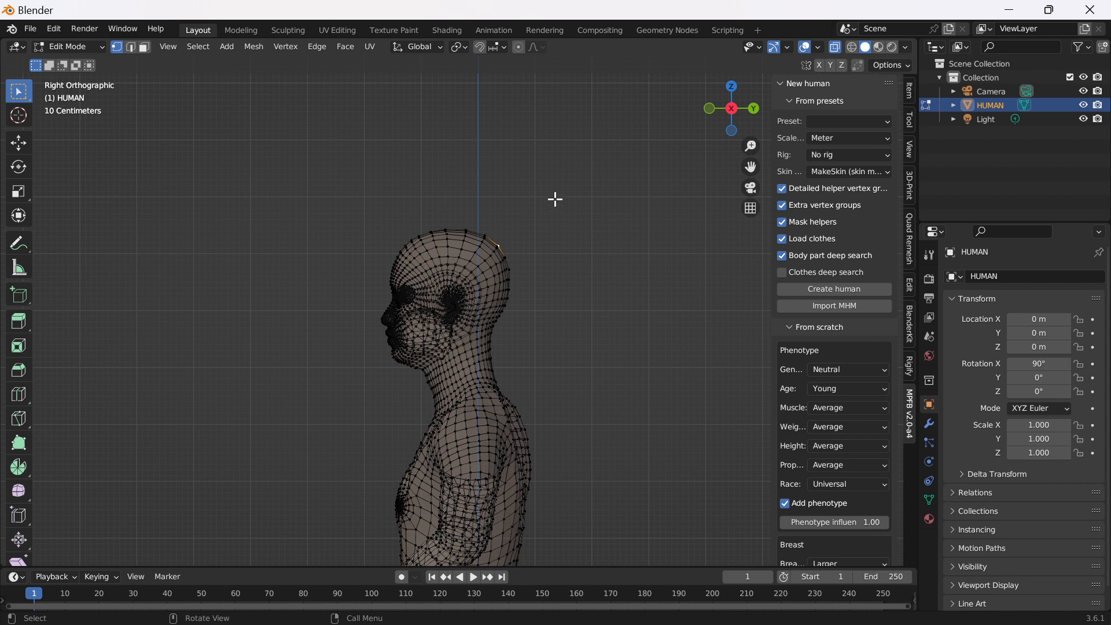
# Step: Delete the selected body vertices below the head, leaving the face shell and a neck scrap
pyautogui.click(457, 387)
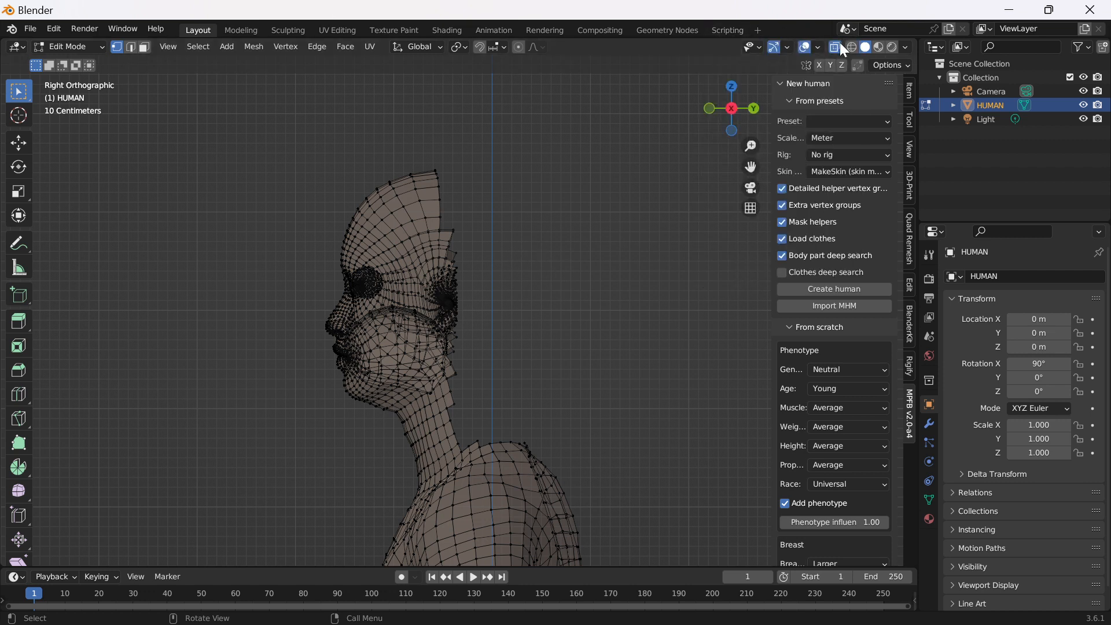
pyautogui.press('x')
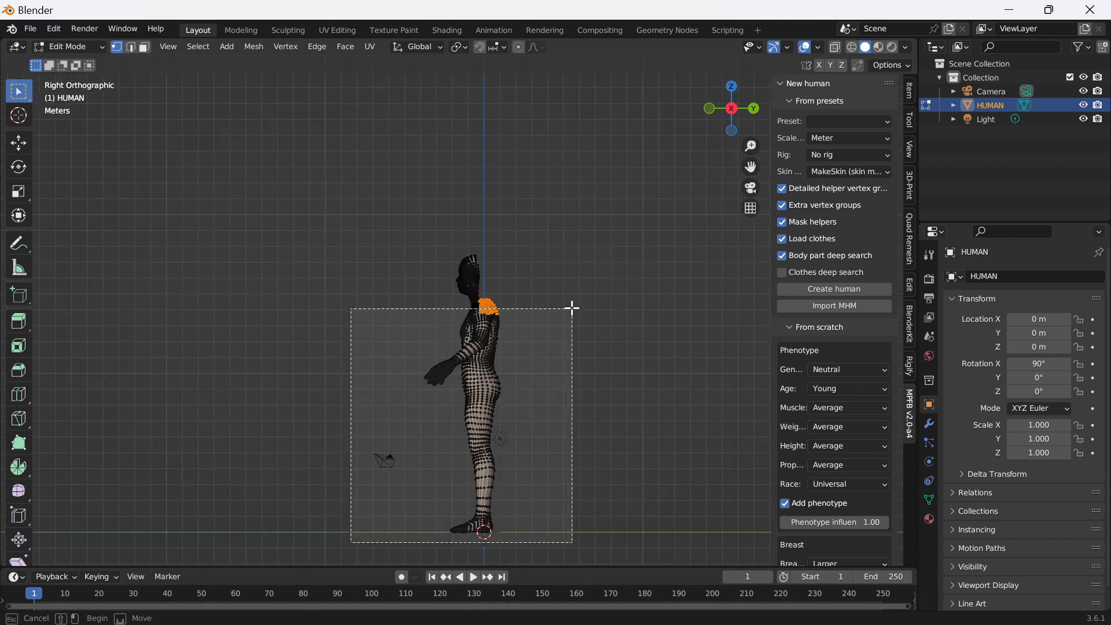
pyautogui.press('x')
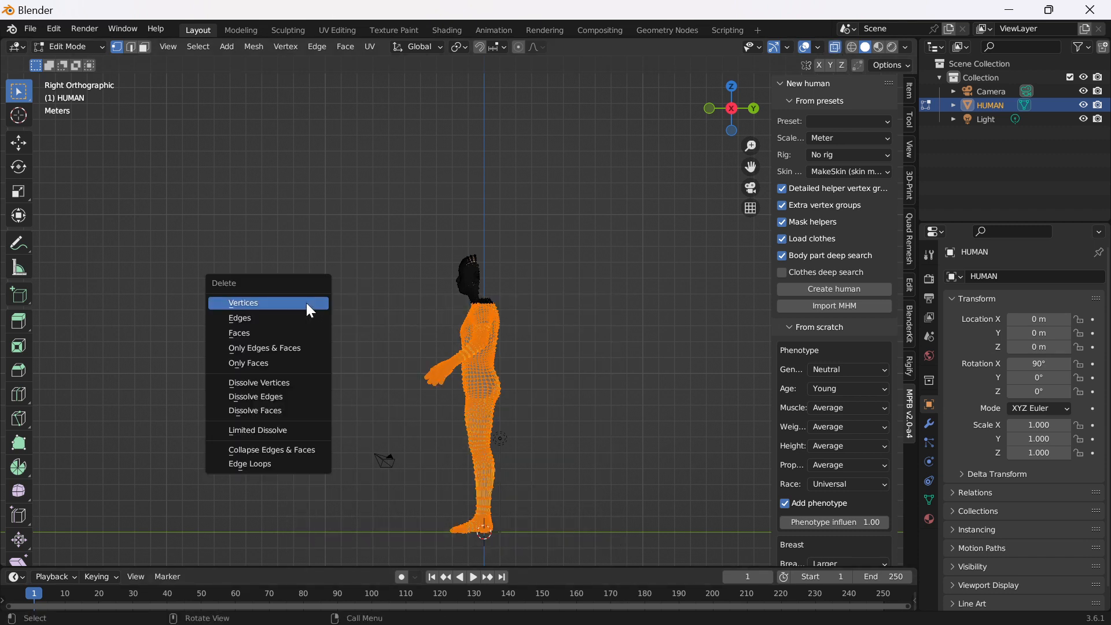
pyautogui.click(241, 301)
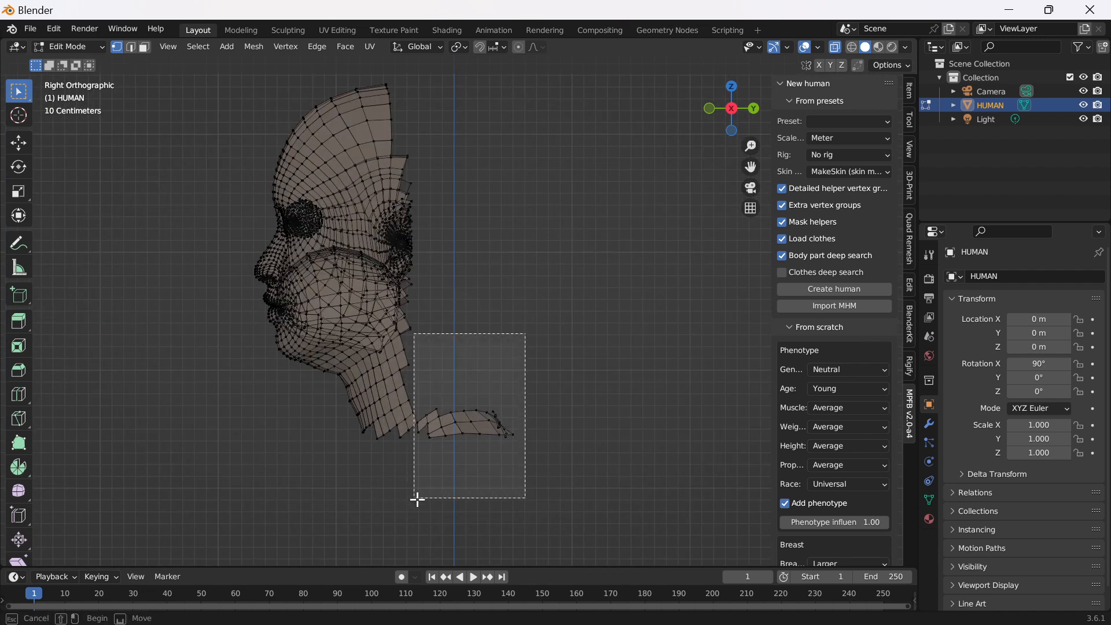
# Step: Delete the leftover neck scrap and stray bits so only the face mask remains
pyautogui.press('x')
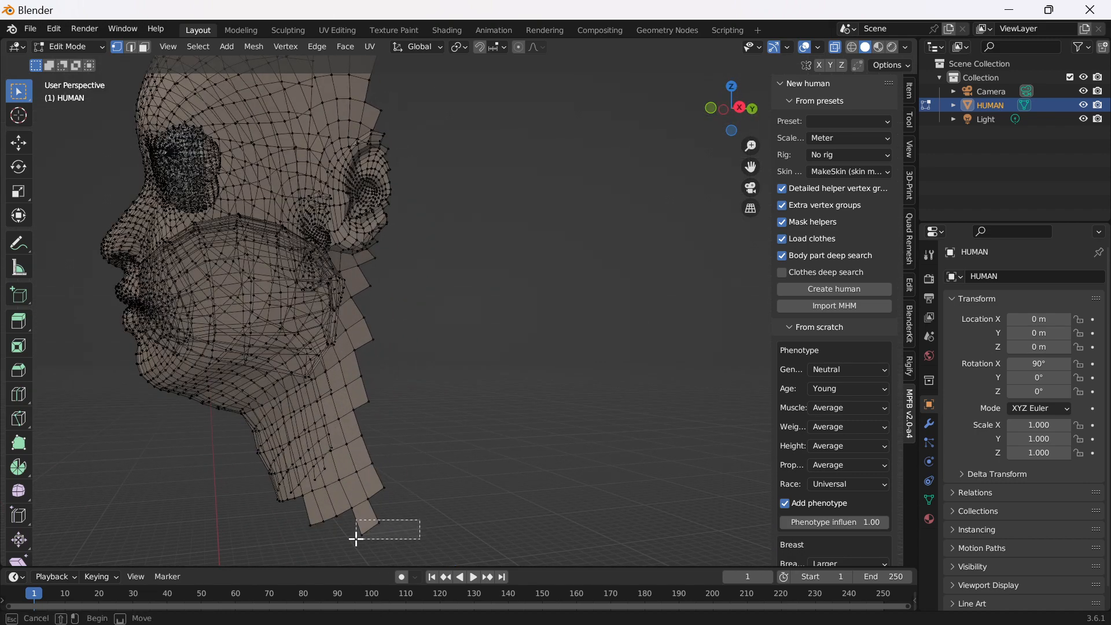
pyautogui.press('x')
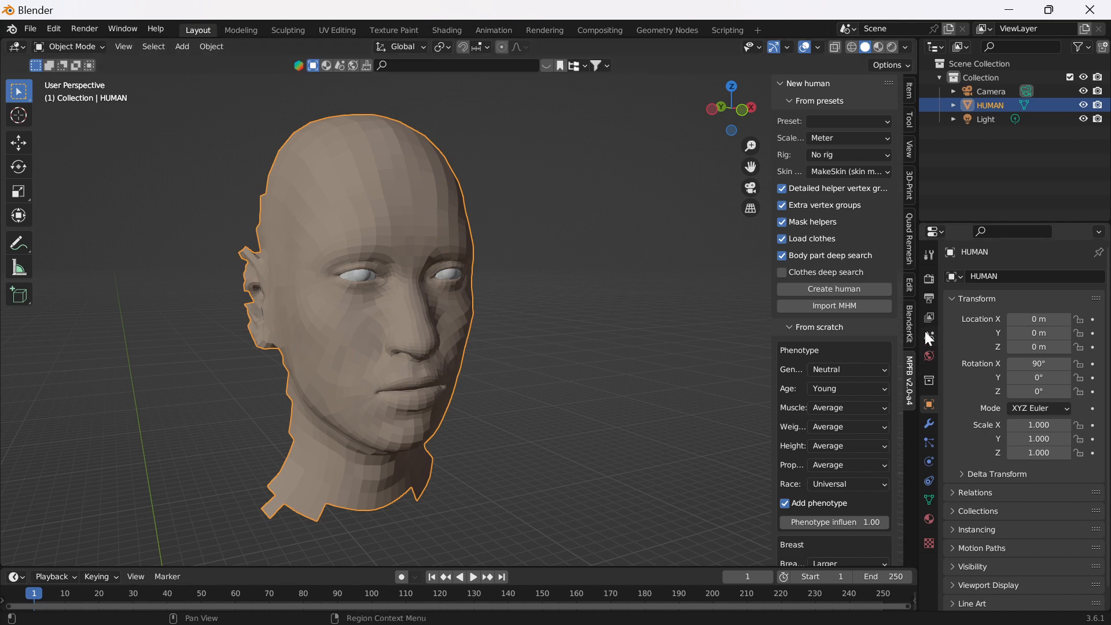
# Step: Run Check All in the 3D-Print sidebar and select the 219 non-manifold edges it reports
pyautogui.click(909, 175)
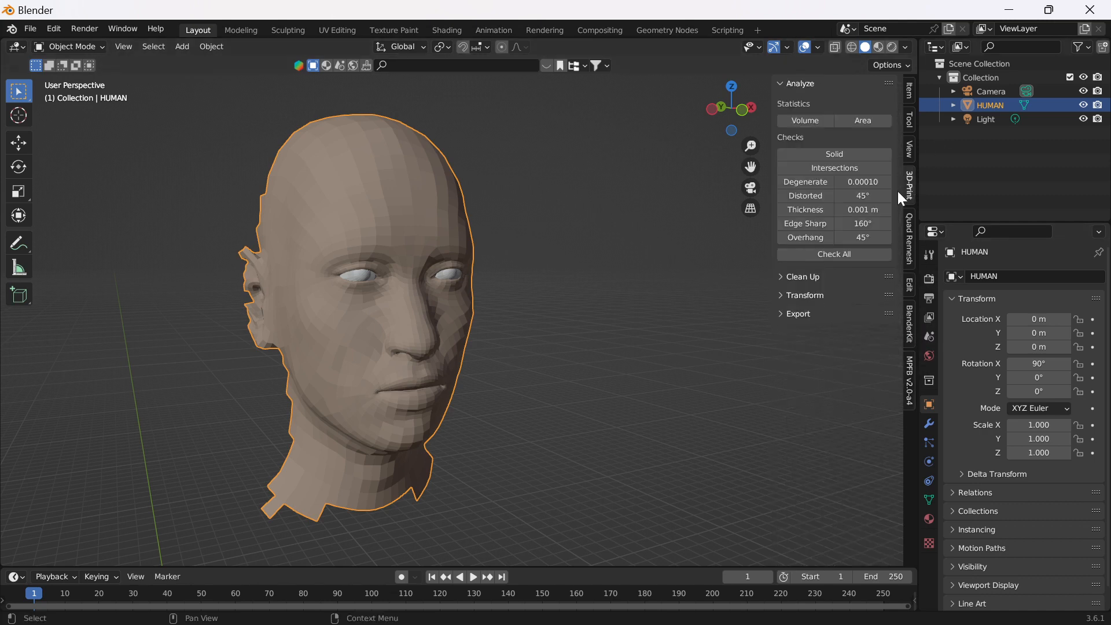
pyautogui.click(11, 46)
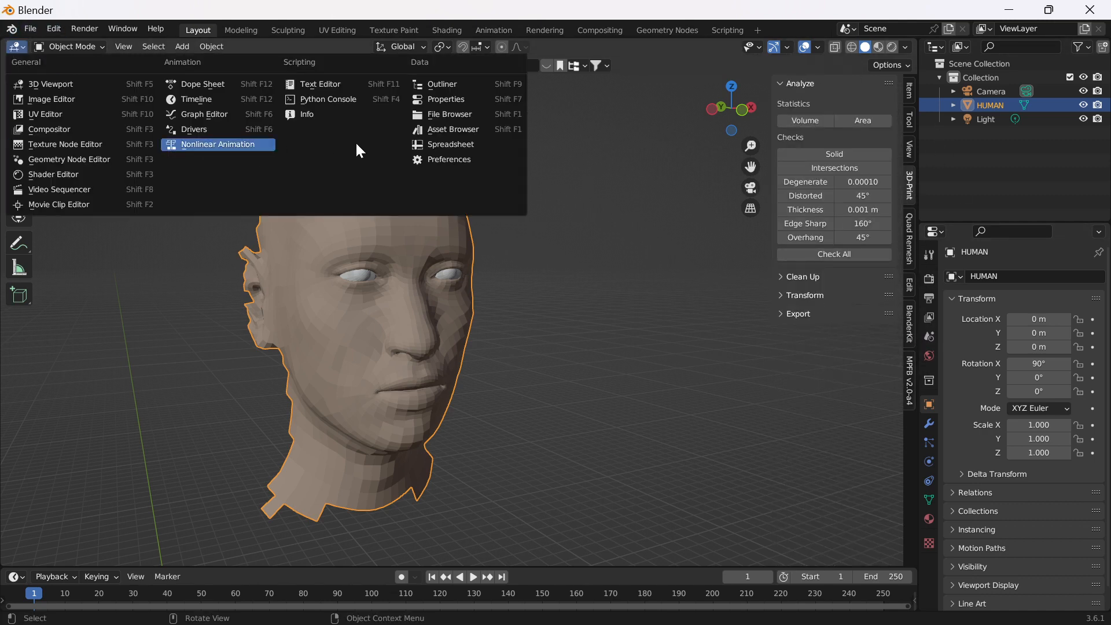
pyautogui.click(449, 159)
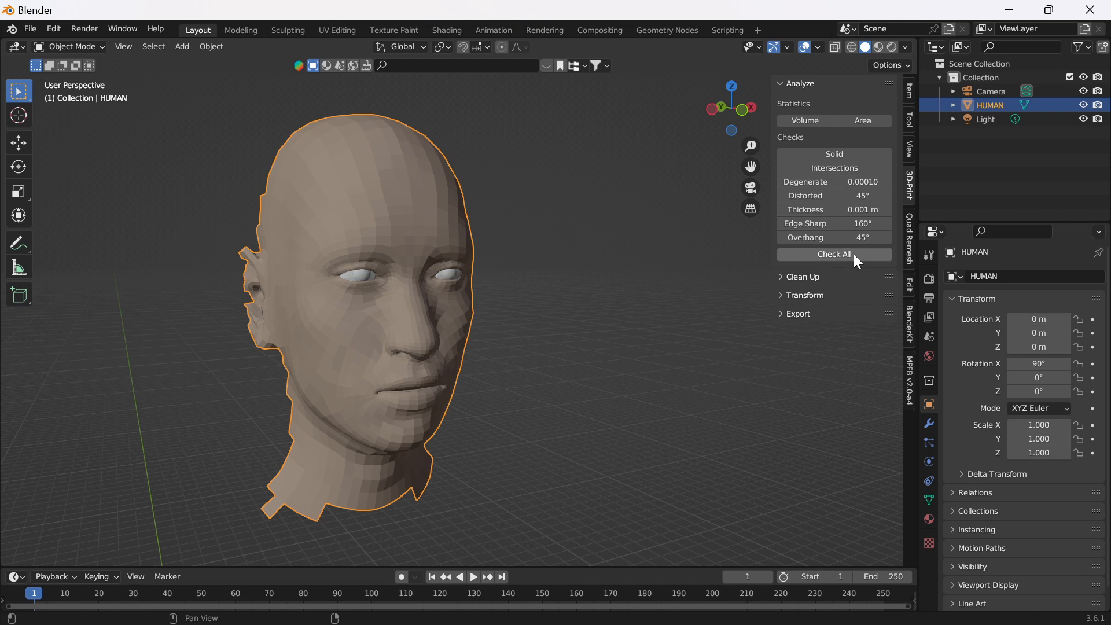
pyautogui.click(833, 254)
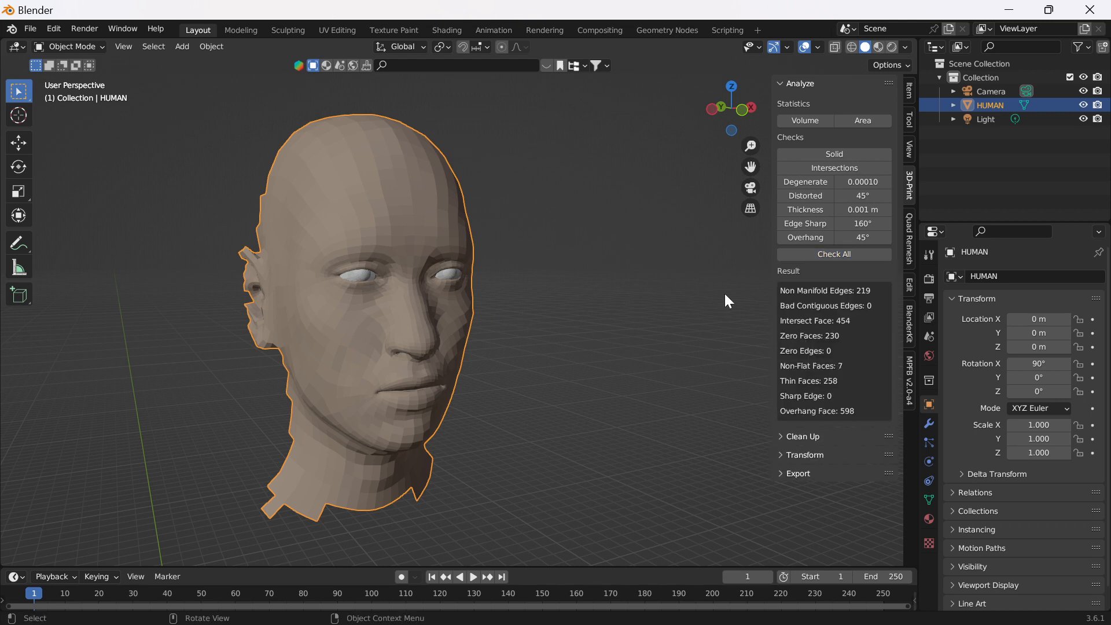
pyautogui.click(802, 437)
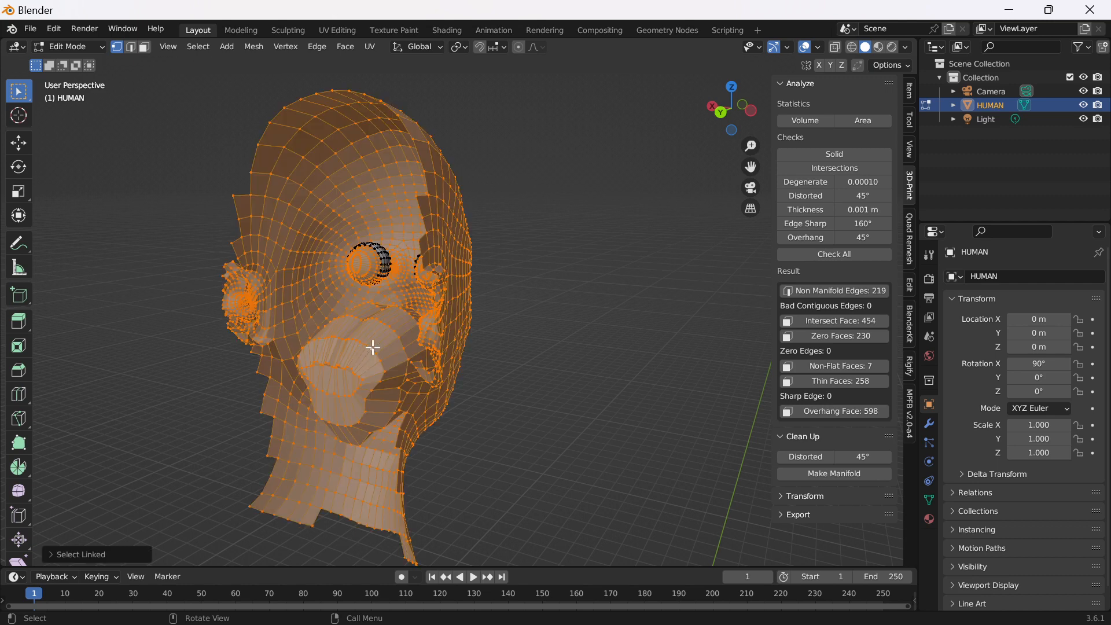
# Step: Return the head to Object Mode after viewing the non-manifold edges
pyautogui.press('Tab')
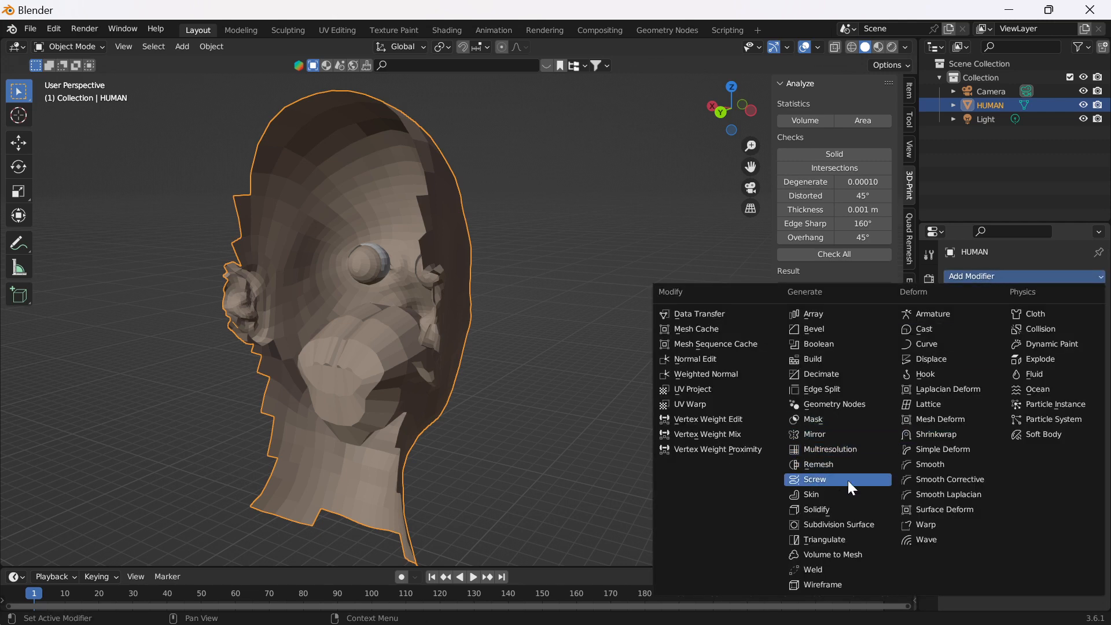
# Step: Add a Solidify modifier with -0.02 m thickness and apply it to the head
pyautogui.click(815, 509)
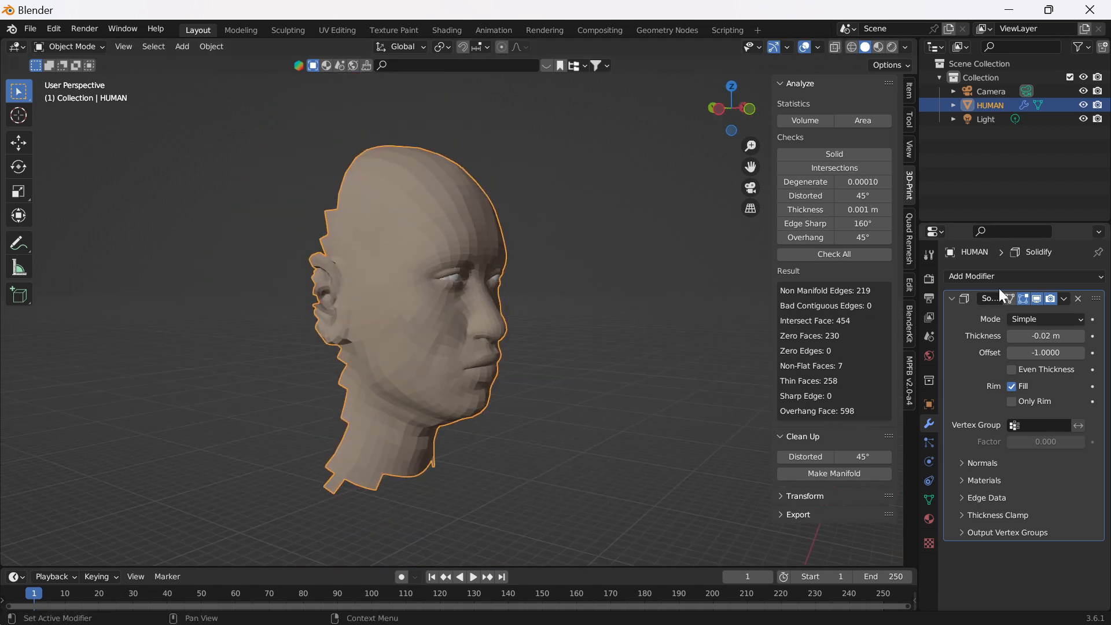
pyautogui.click(1078, 299)
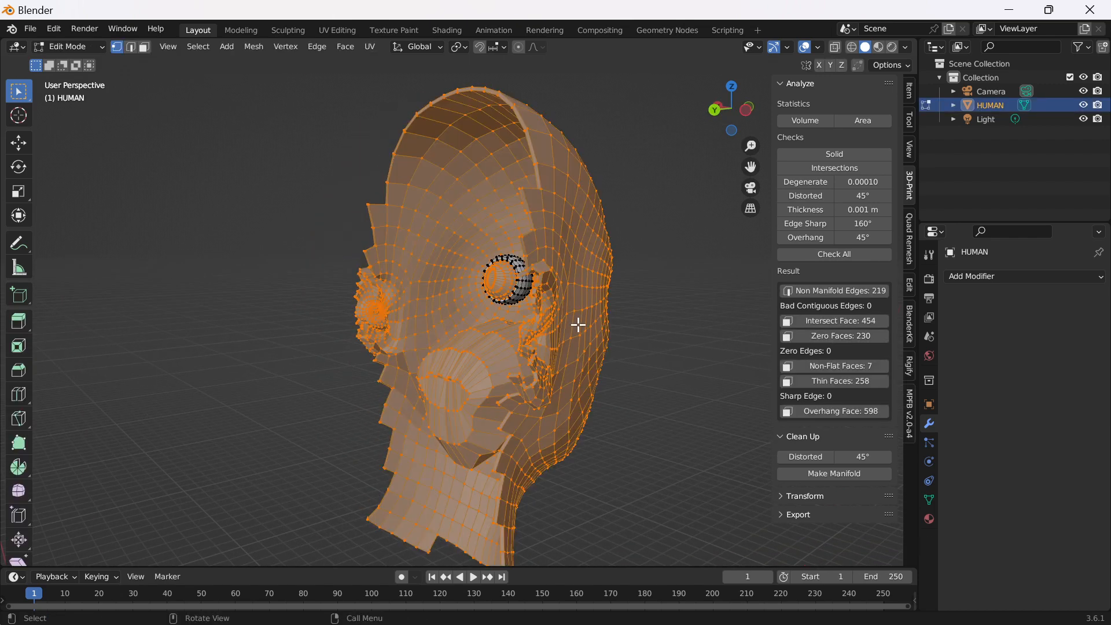
# Step: Back in Object Mode, run Make Manifold from the 3D-Print Clean Up tools on the mask
pyautogui.press('Tab')
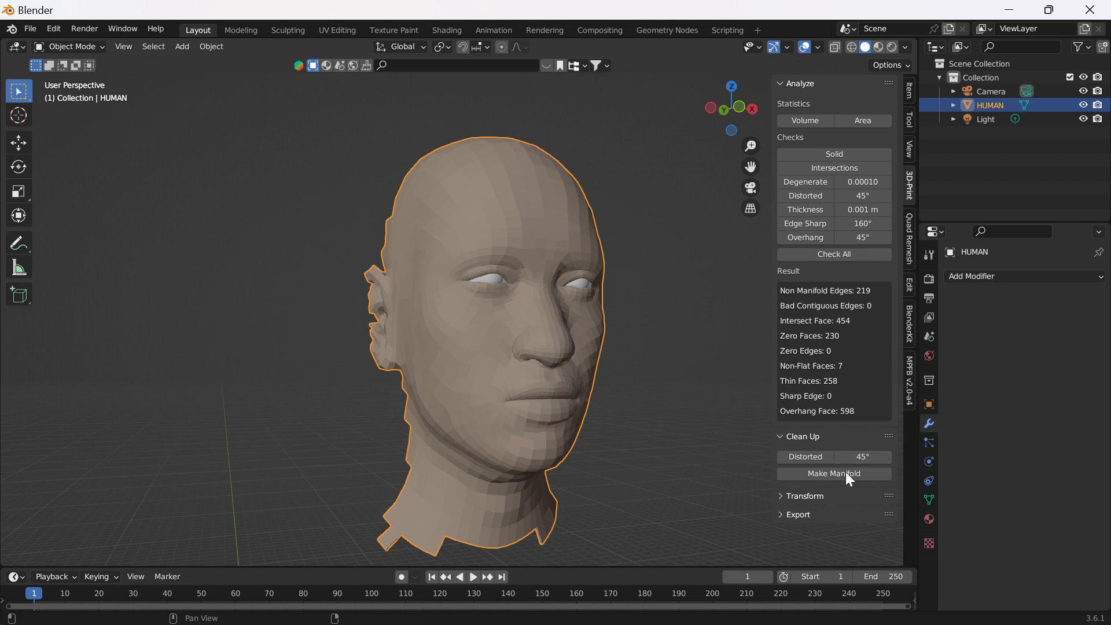
pyautogui.click(835, 474)
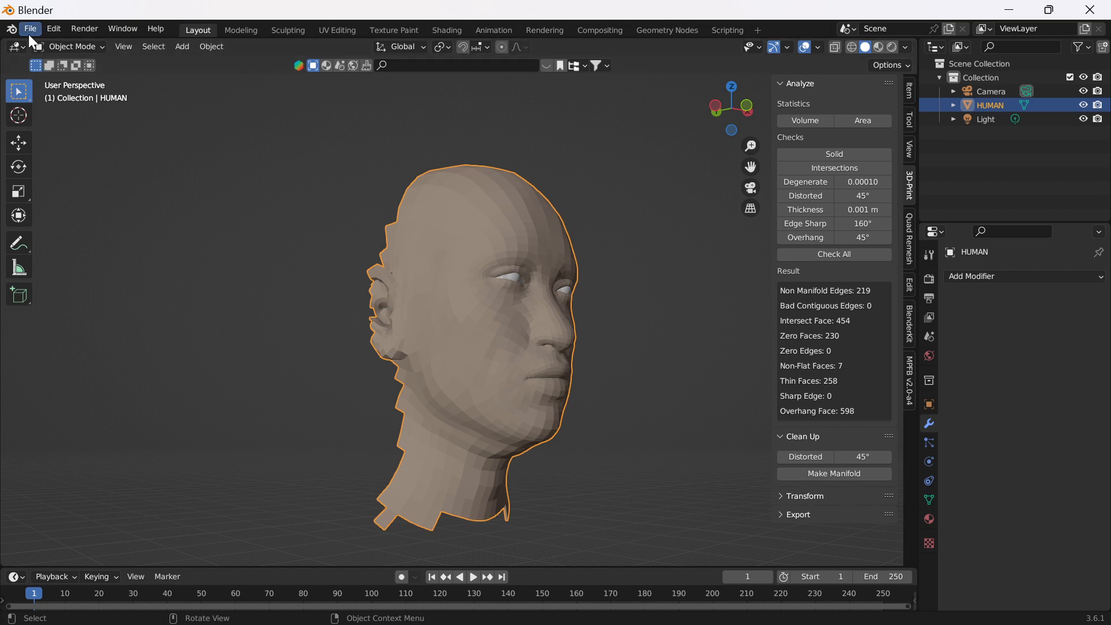
# Step: Export the mask as Wavefront OBJ to HUMAN.obj in the MPFB2 folder
pyautogui.click(30, 29)
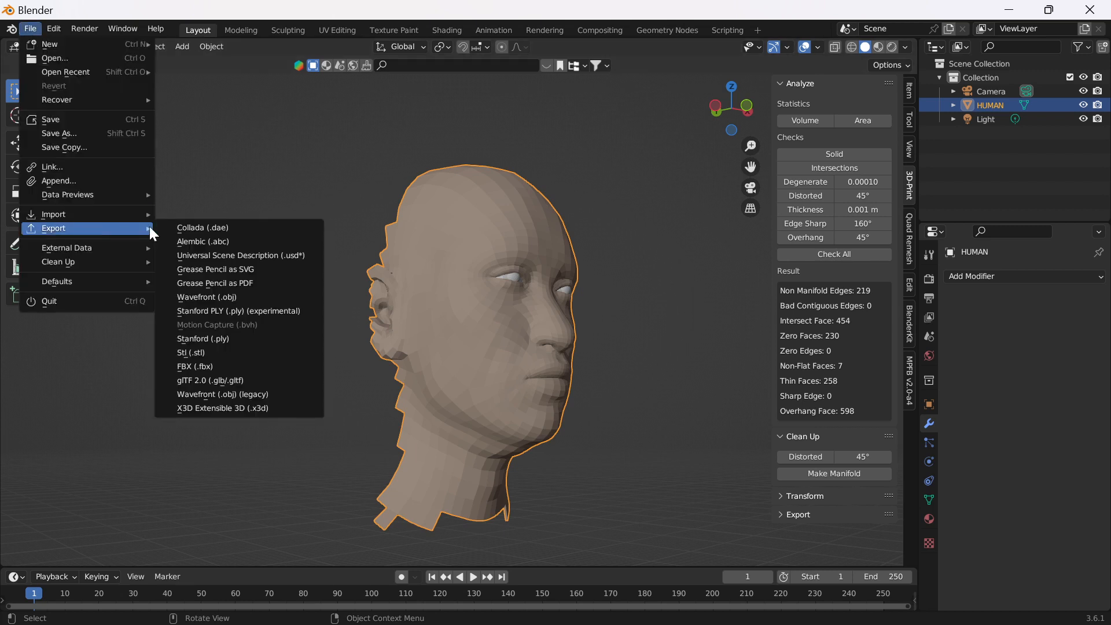
pyautogui.click(206, 298)
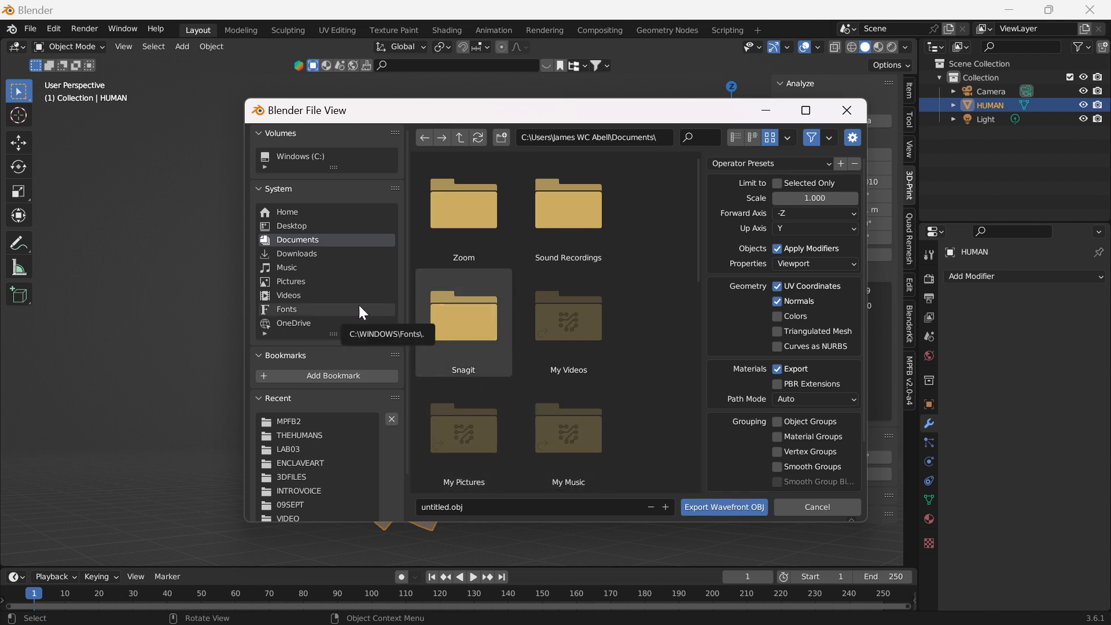
pyautogui.doubleClick(288, 421)
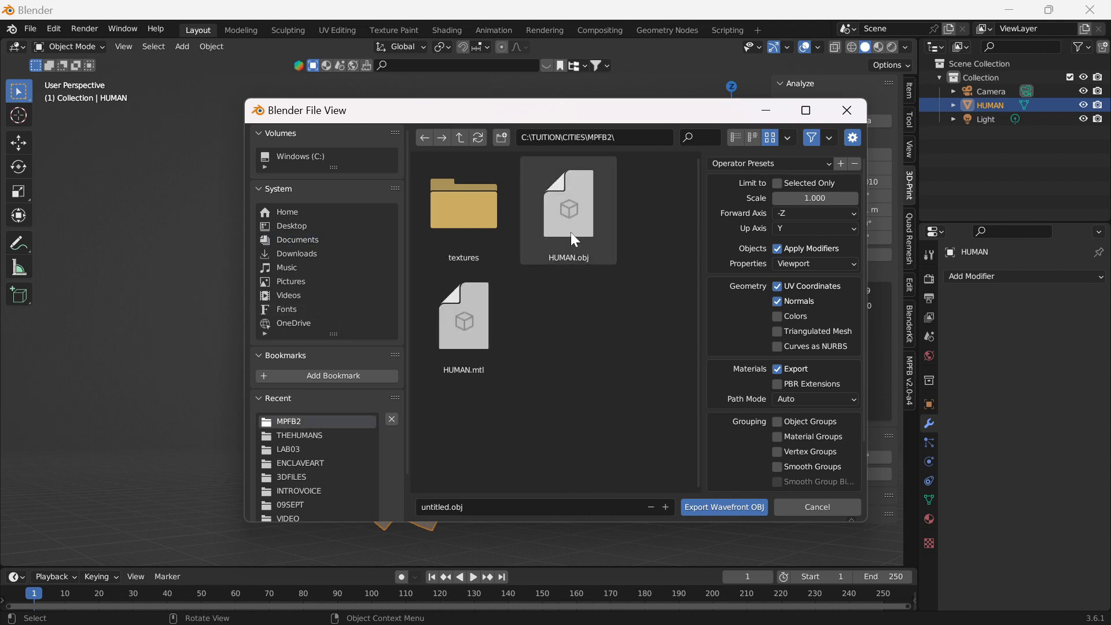
pyautogui.click(567, 210)
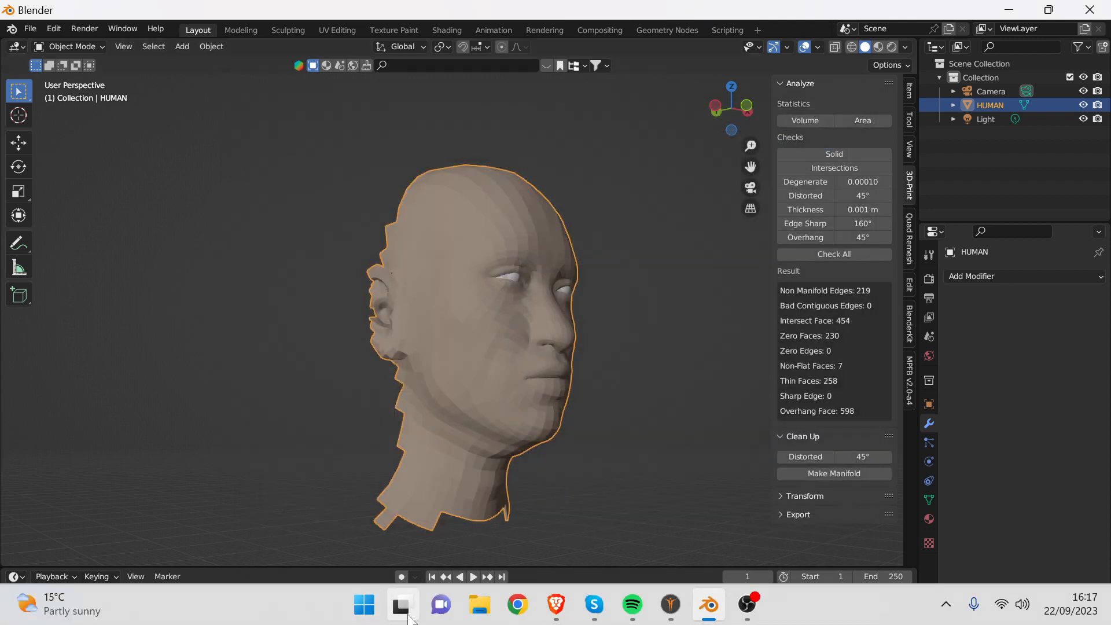
# Step: Search the Windows Start menu for UltiMaker Cura
pyautogui.click(363, 604)
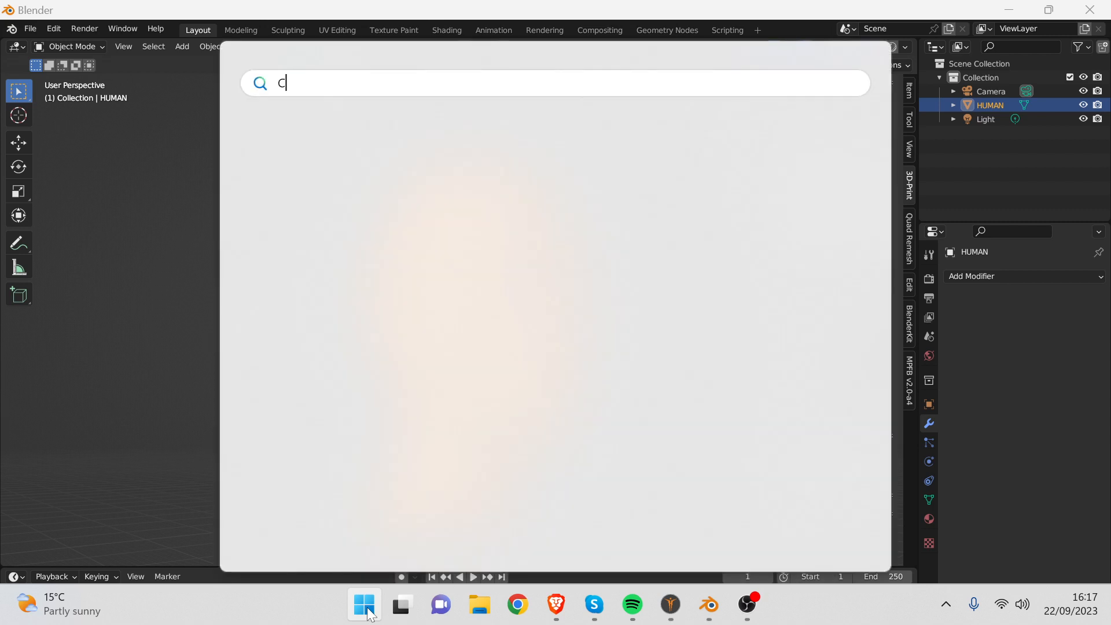
pyautogui.write('U')
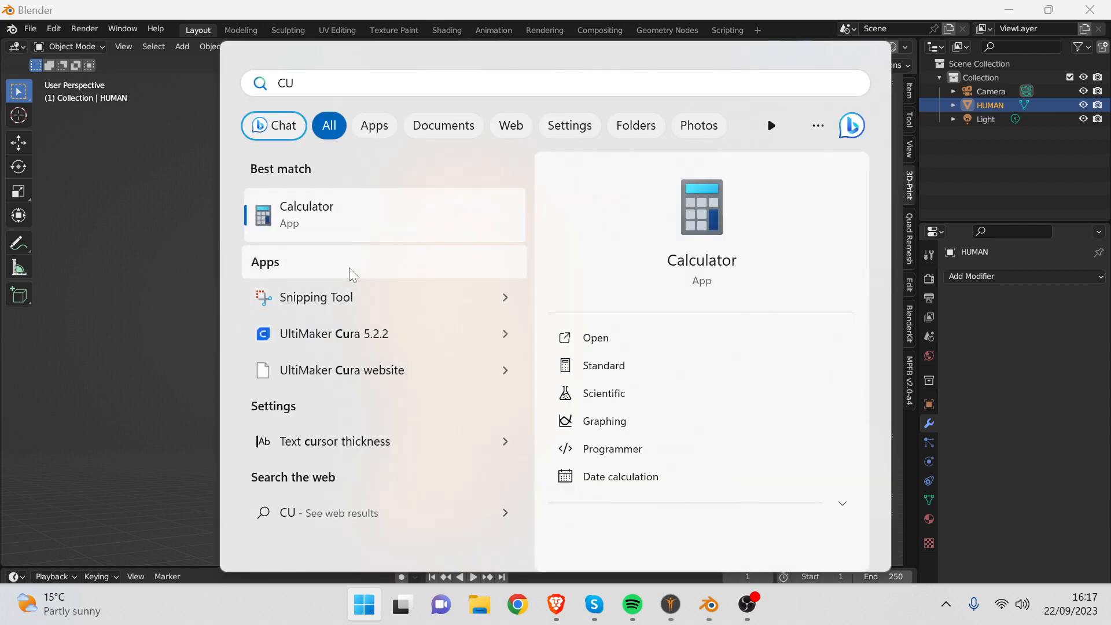
pyautogui.write('R')
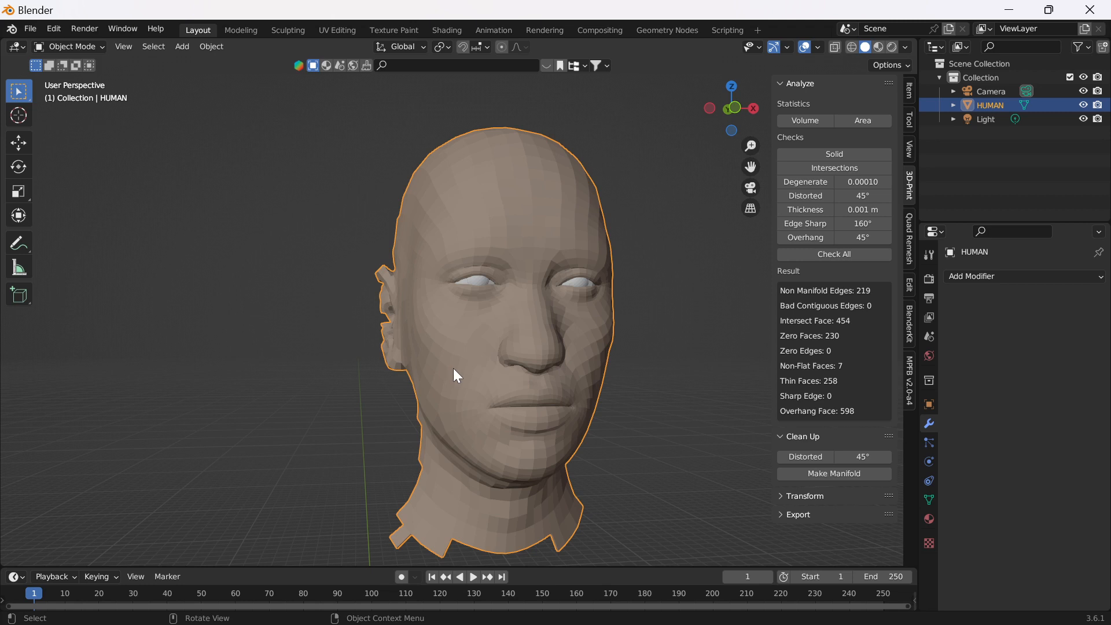
pyautogui.moveTo(496, 328)
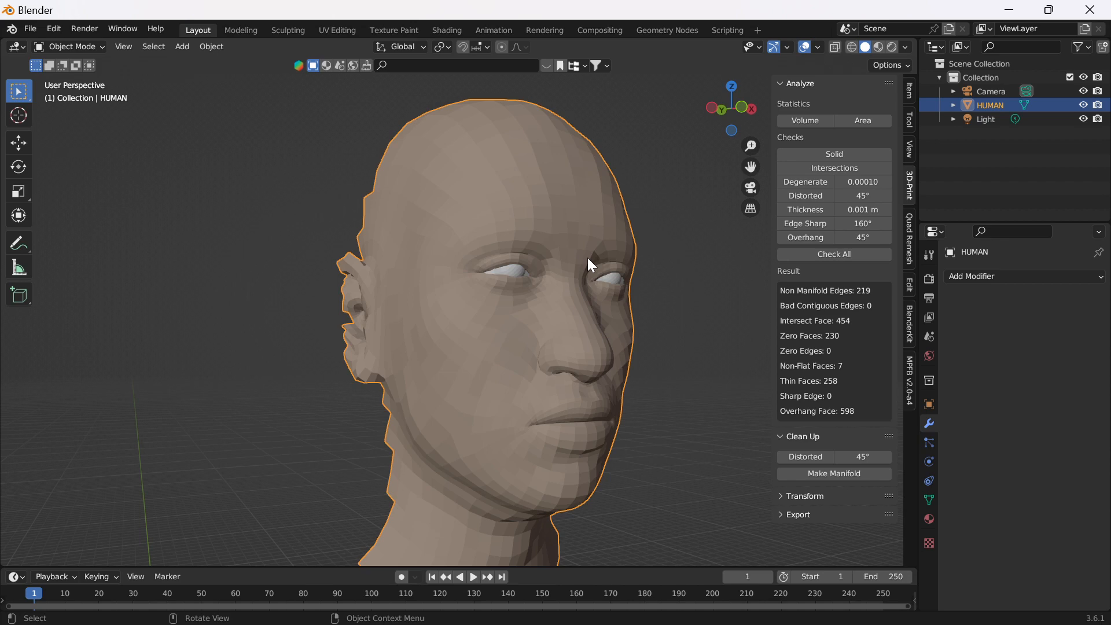
pyautogui.click(765, 605)
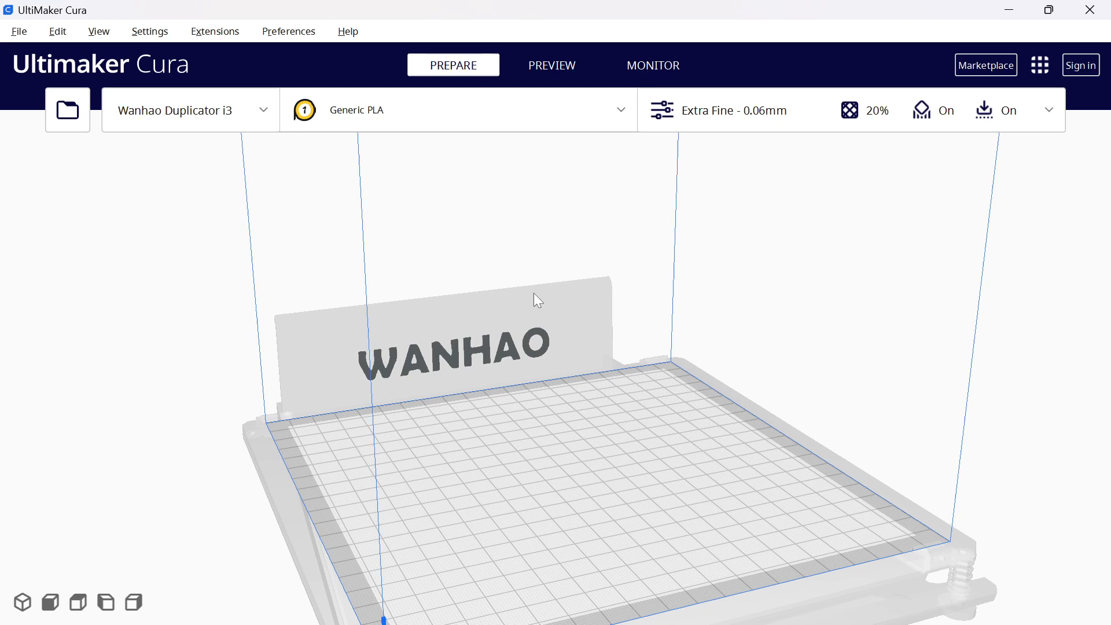
# Step: Load the HUMAN model from the MPFB2 folder onto the build plate and select it
pyautogui.click(19, 30)
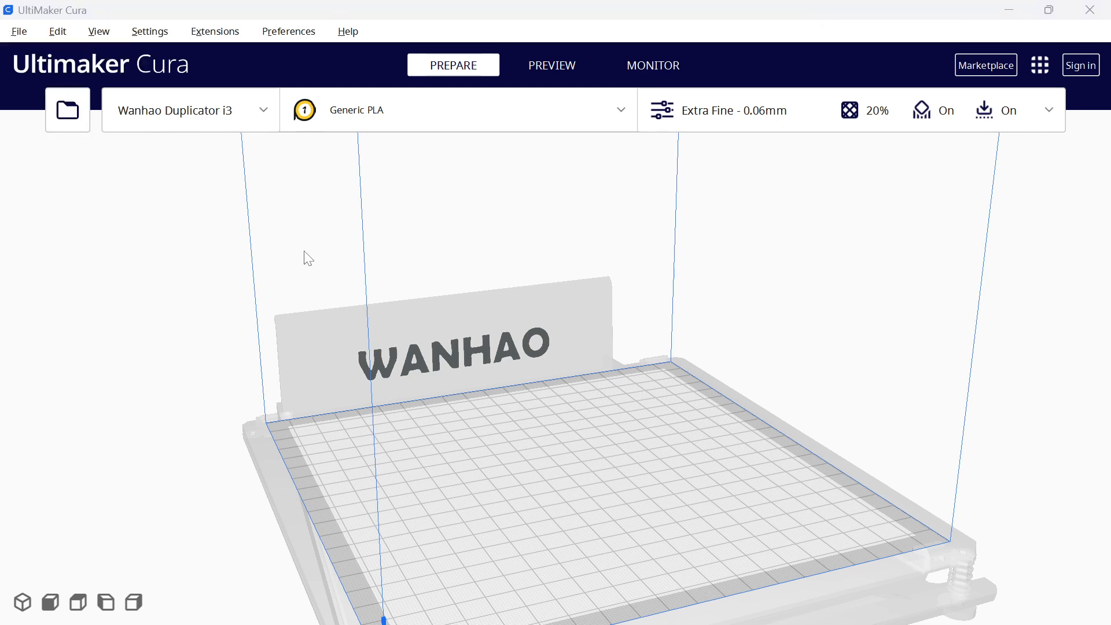
pyautogui.click(68, 109)
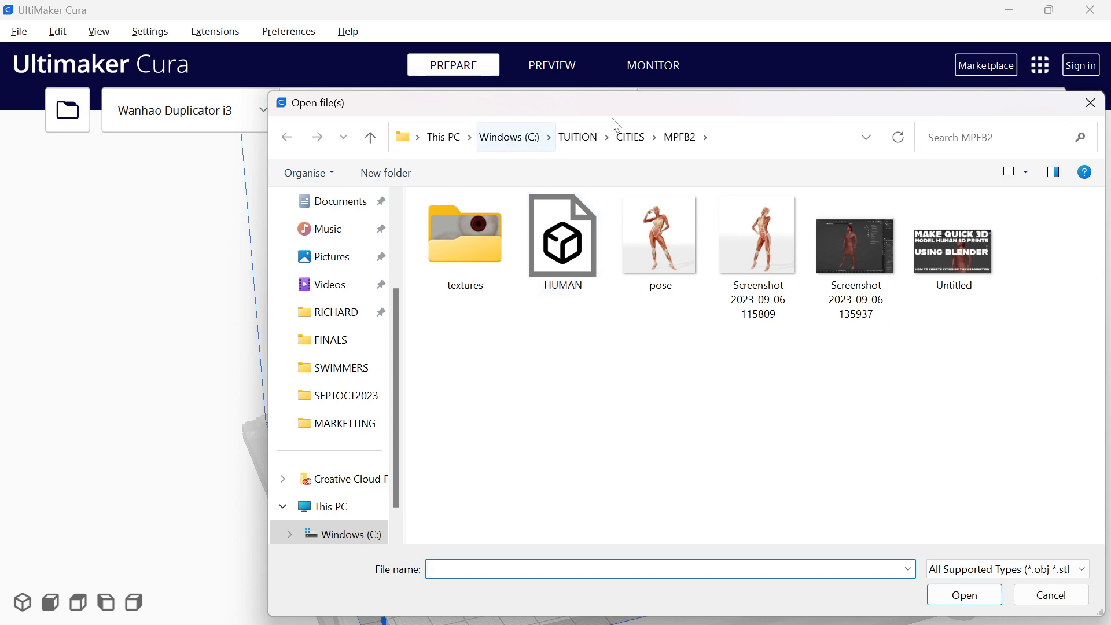
pyautogui.click(561, 241)
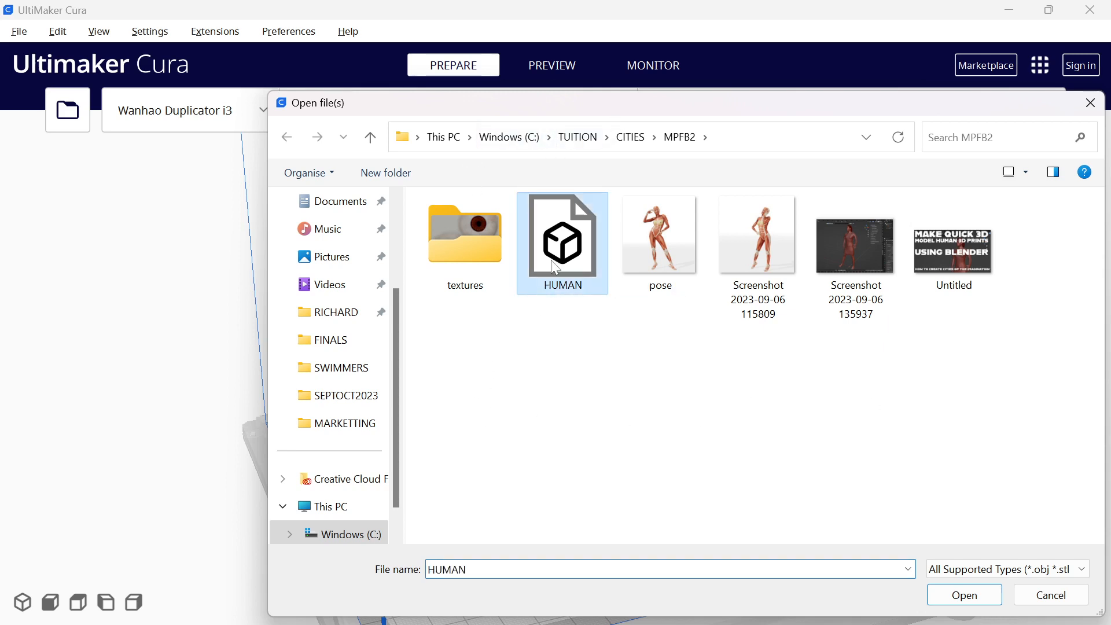
pyautogui.moveTo(560, 254)
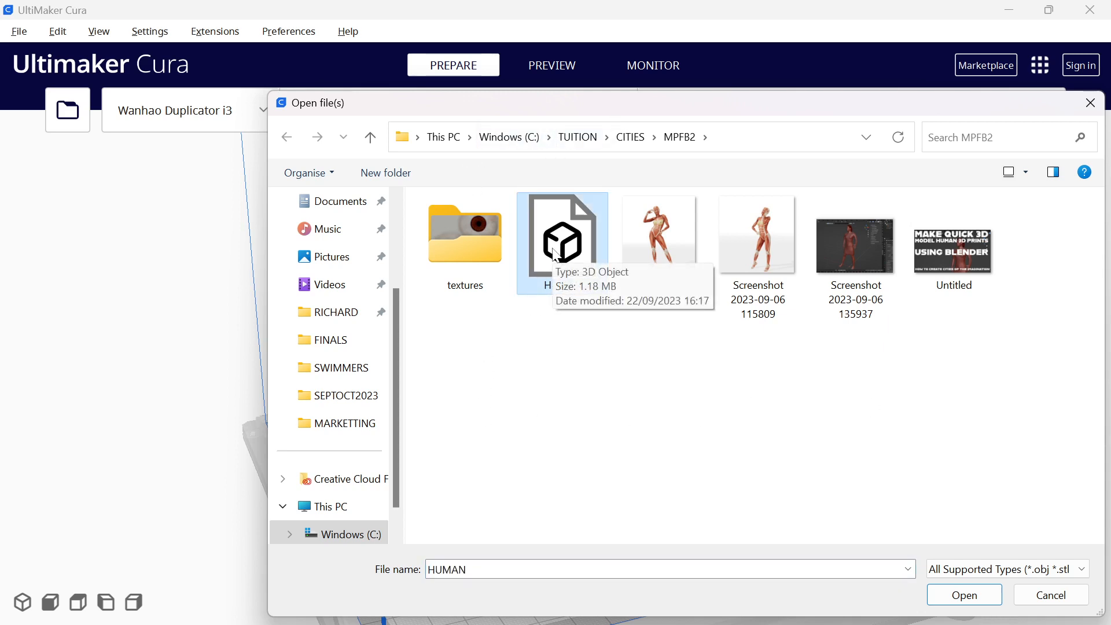
pyautogui.click(562, 234)
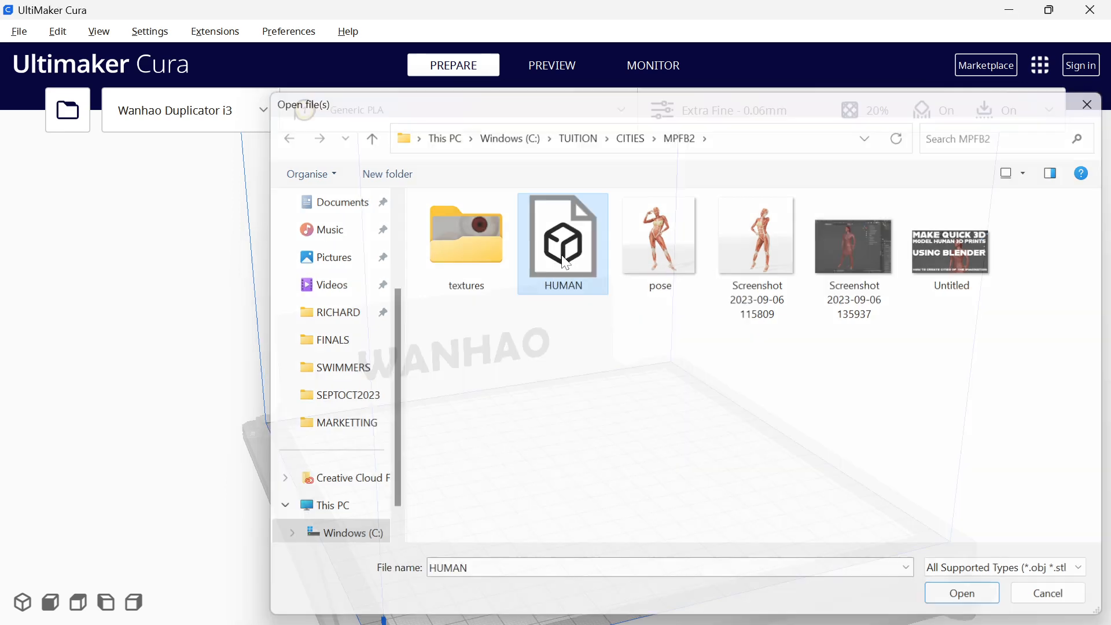
pyautogui.click(960, 592)
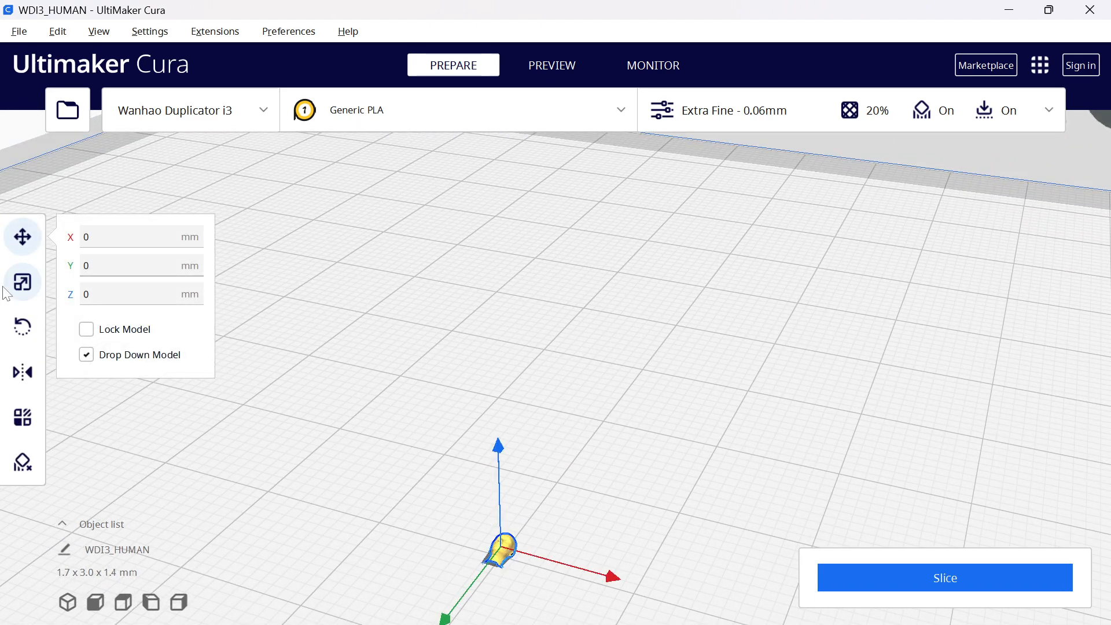
# Step: Scale the head uniformly to 1139.15% (about 19.9 × 34.5 × 15.5 mm) and slice it
pyautogui.click(23, 283)
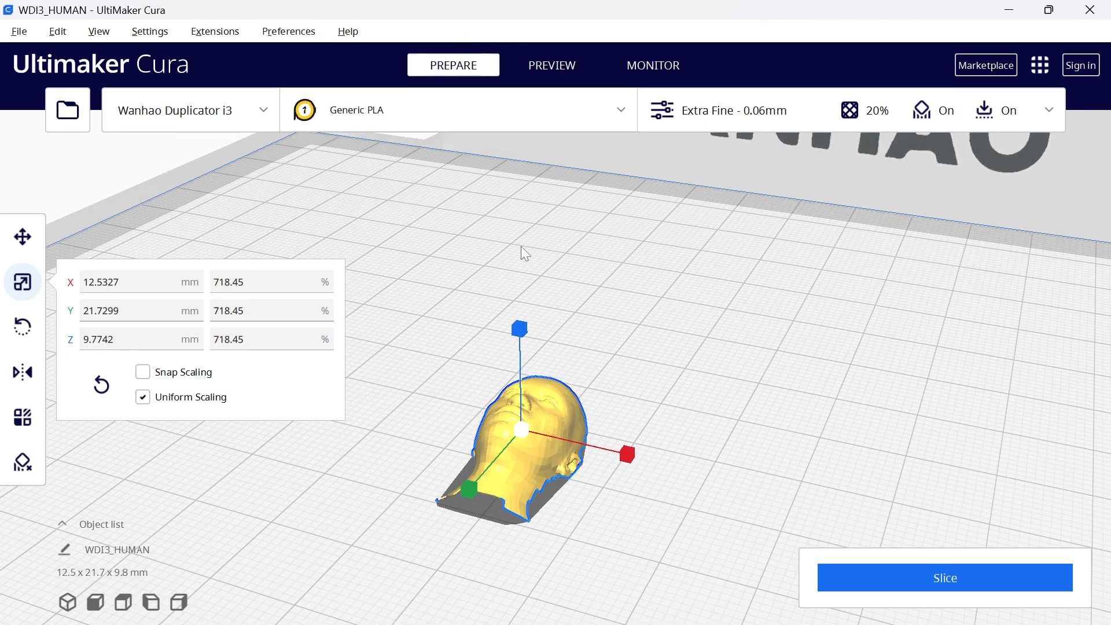
pyautogui.click(623, 342)
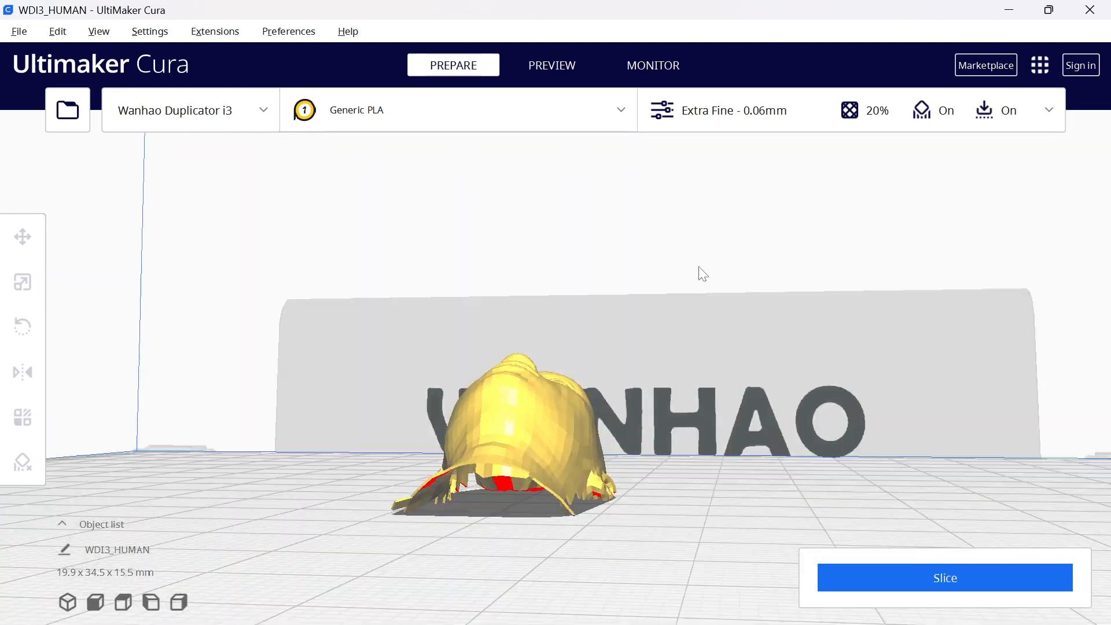
pyautogui.click(22, 282)
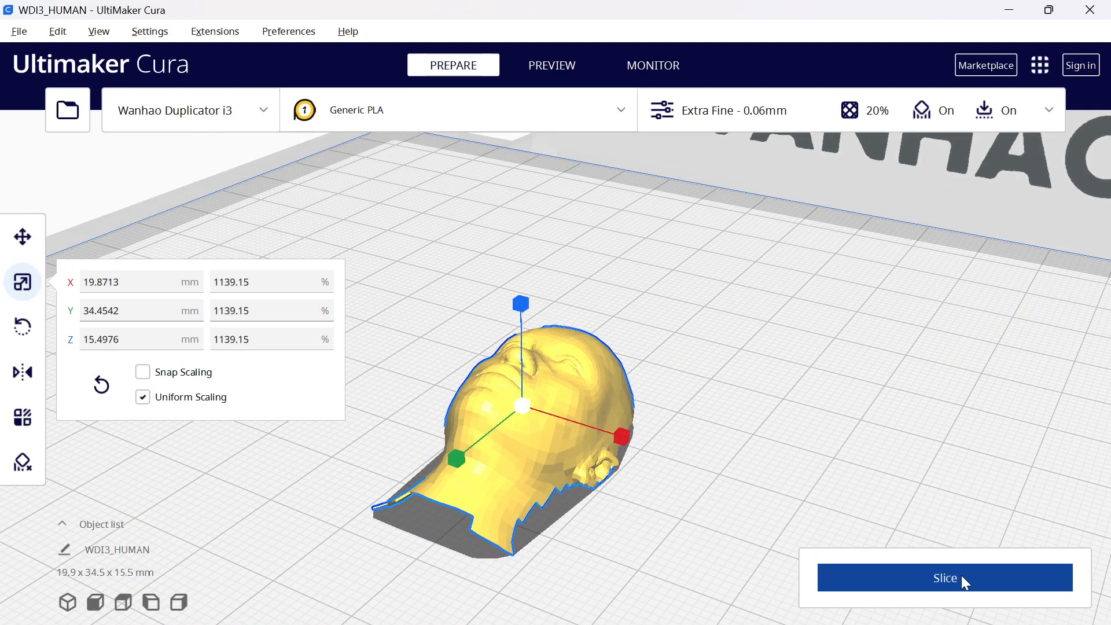
pyautogui.click(944, 576)
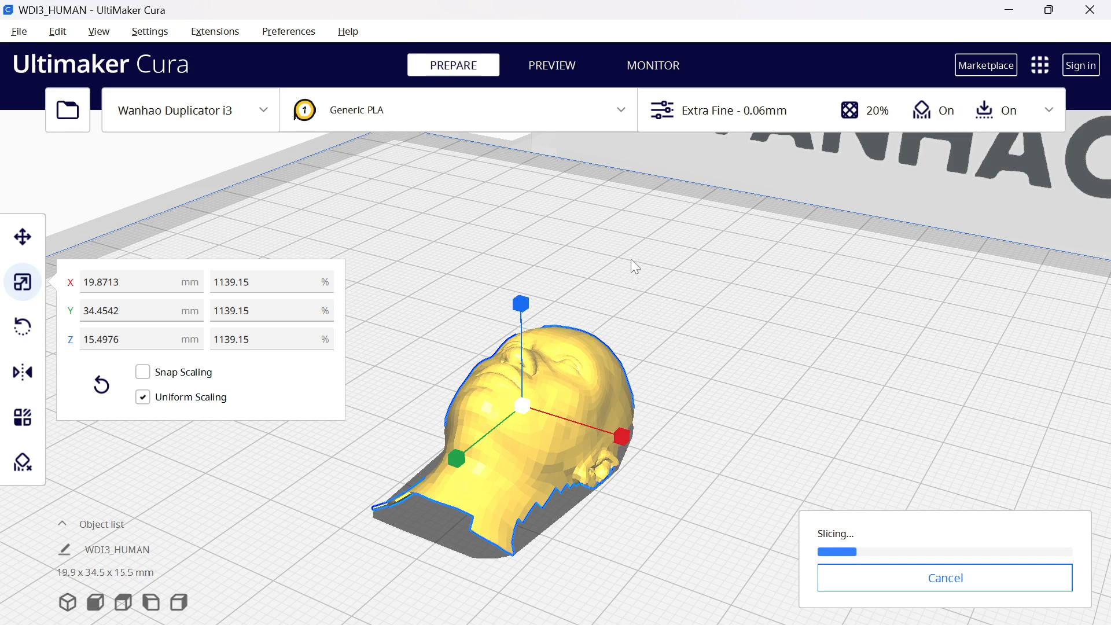
pyautogui.moveTo(792, 374)
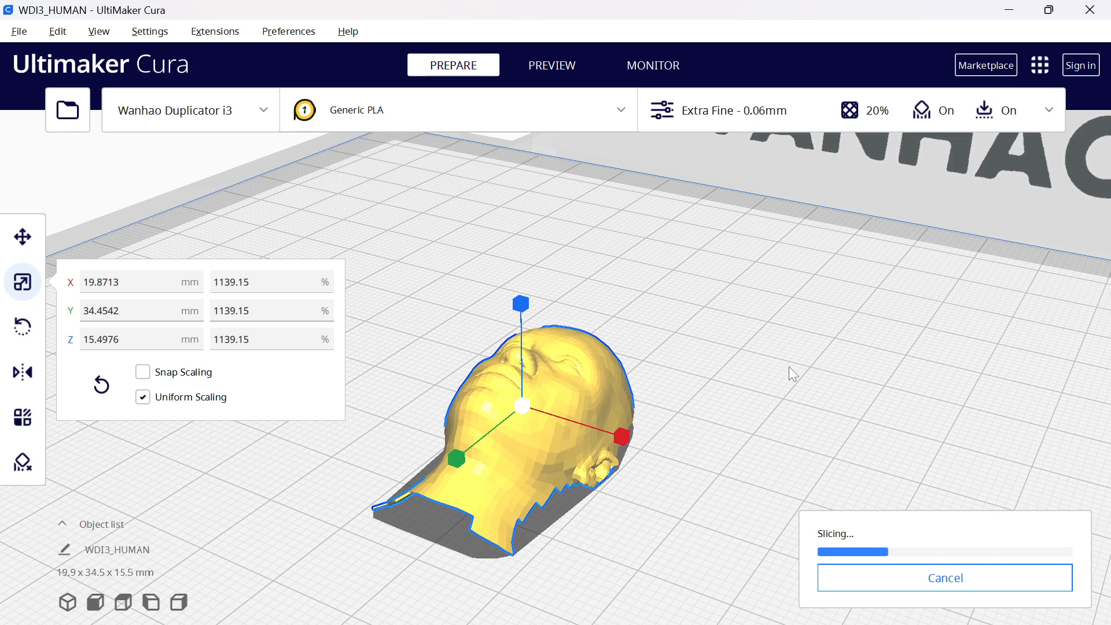
pyautogui.moveTo(492, 361)
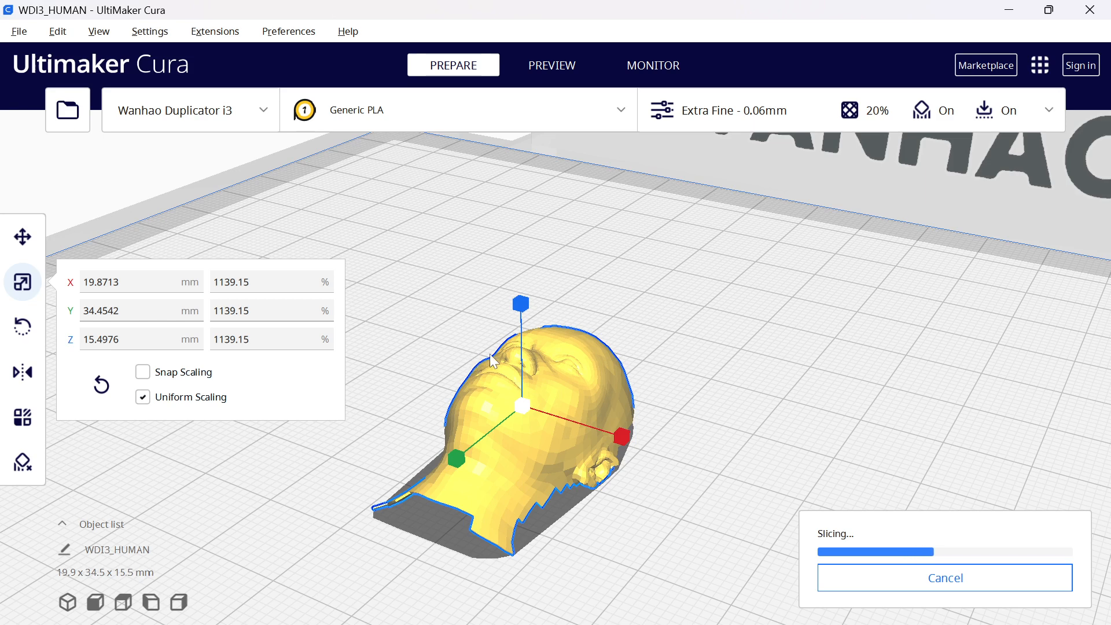
pyautogui.moveTo(593, 323)
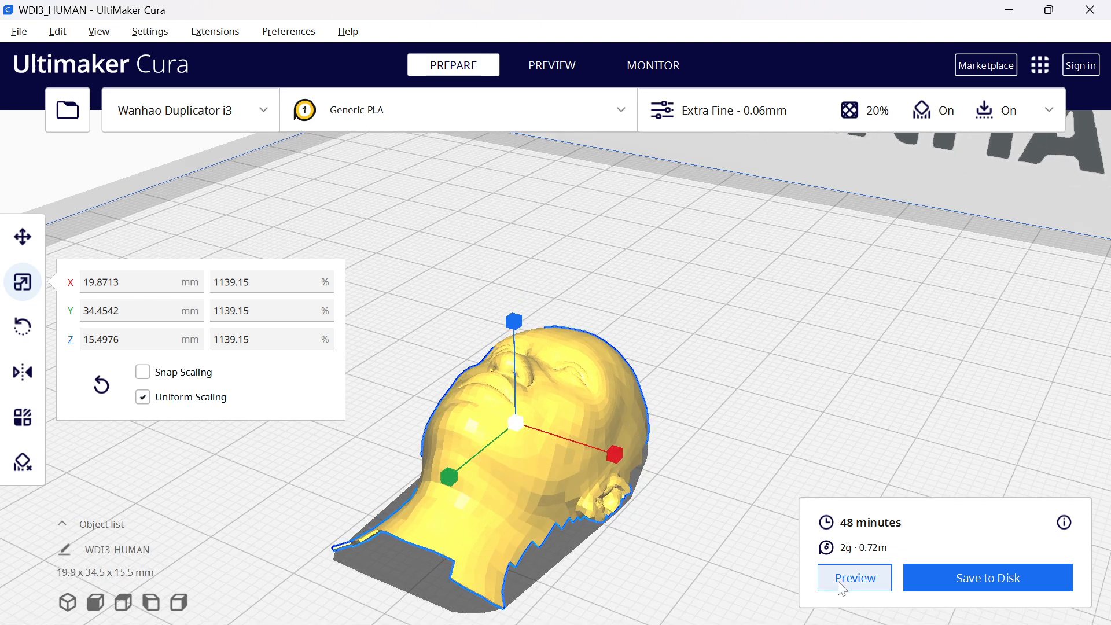
# Step: Show the layer preview of the 48-minute, 2 g print, checking position and scale values
pyautogui.click(852, 576)
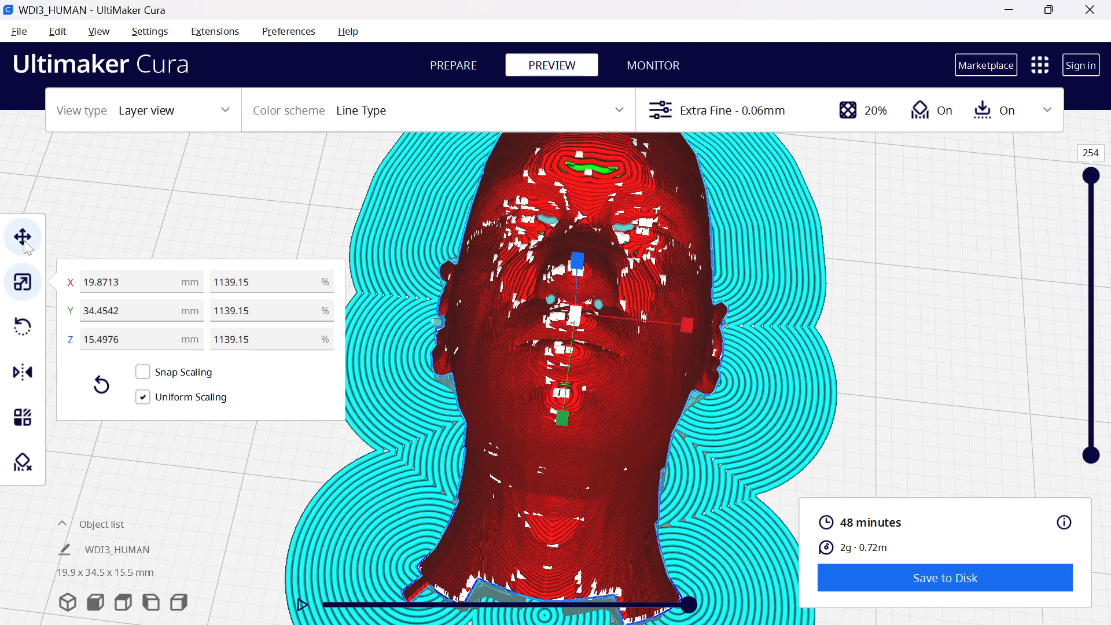
pyautogui.click(23, 236)
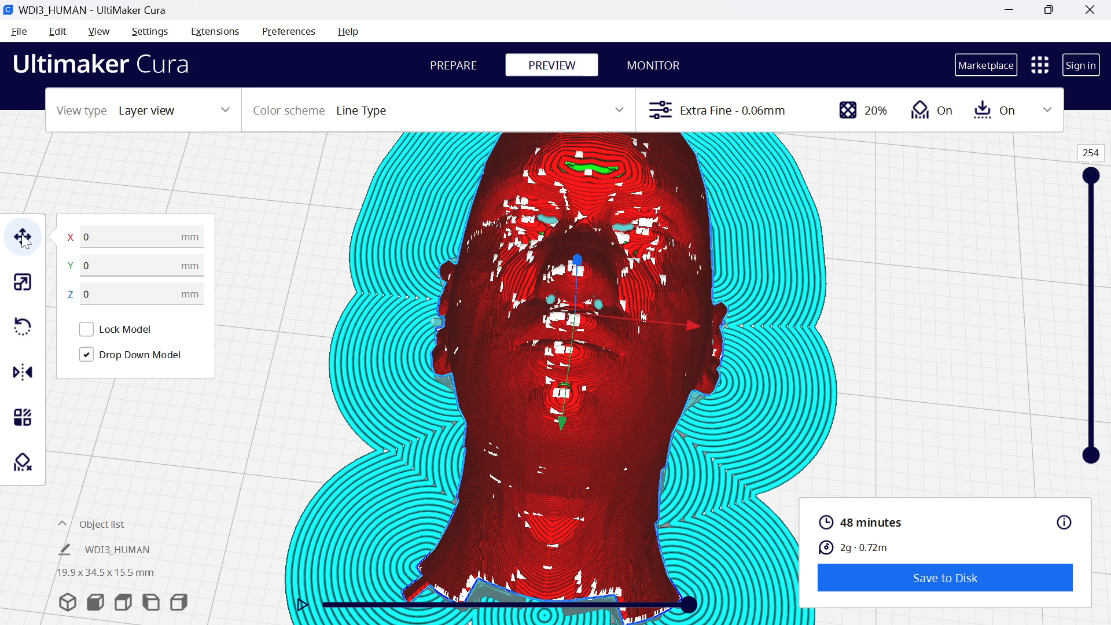
pyautogui.click(23, 282)
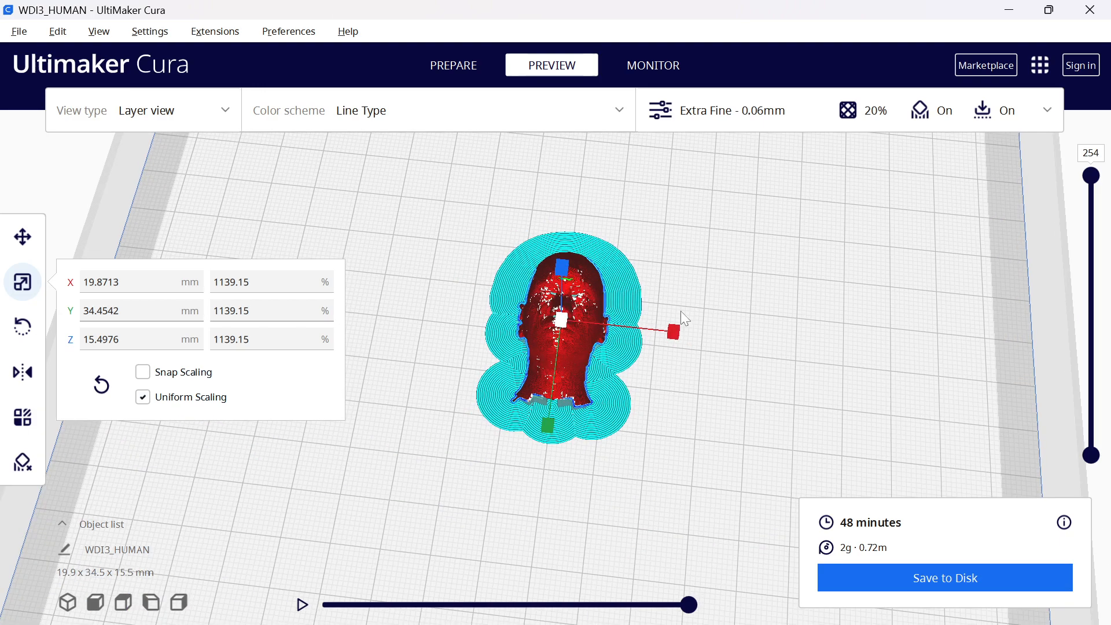
pyautogui.moveTo(658, 278)
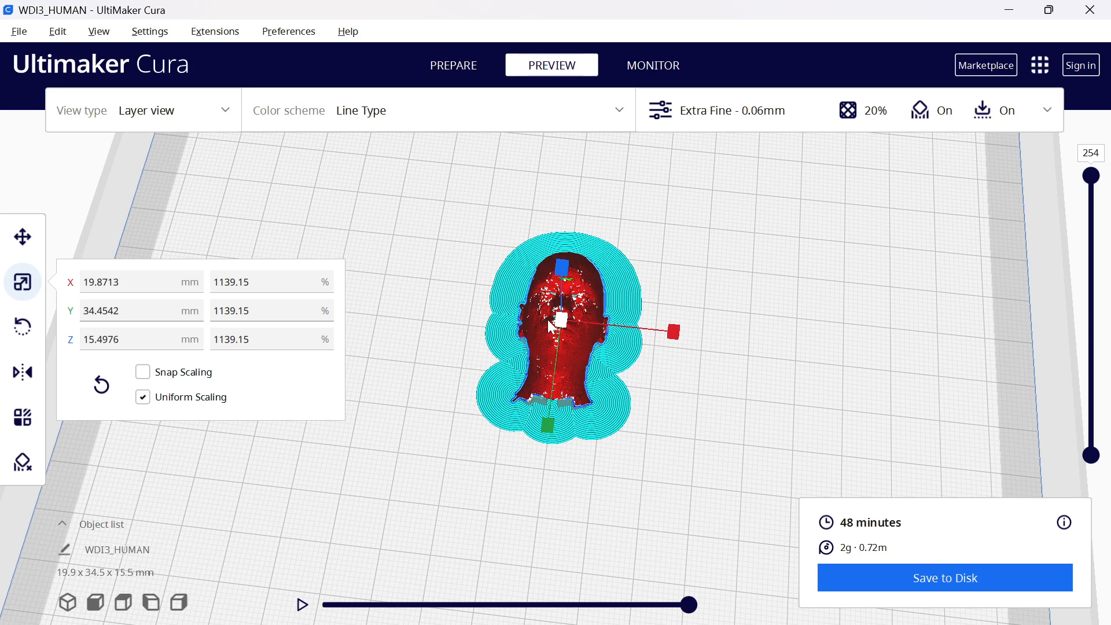
pyautogui.moveTo(545, 324)
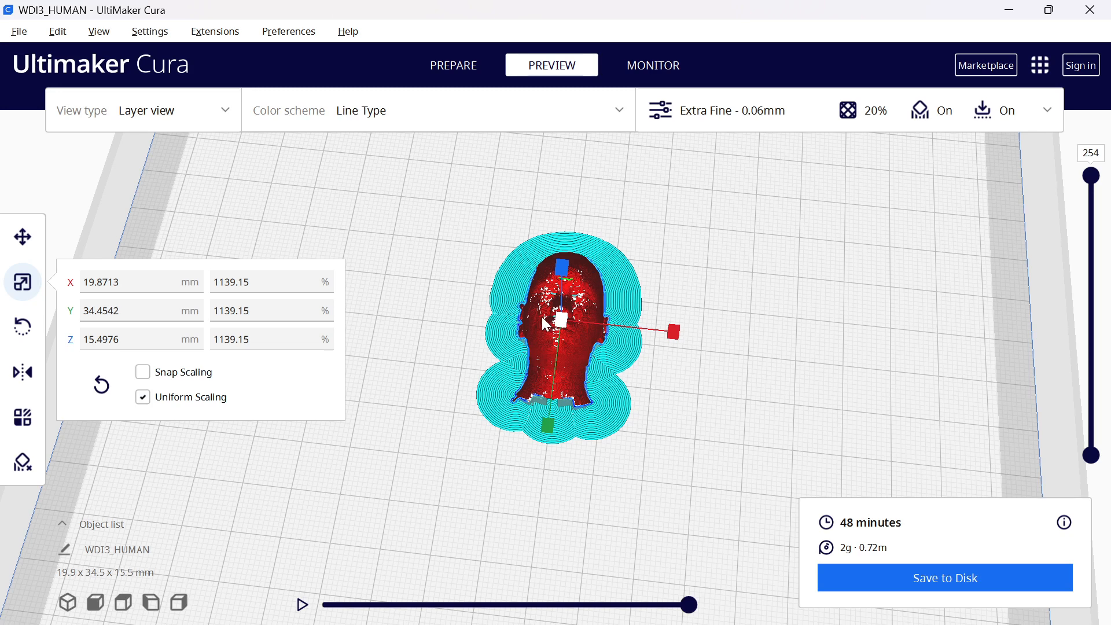